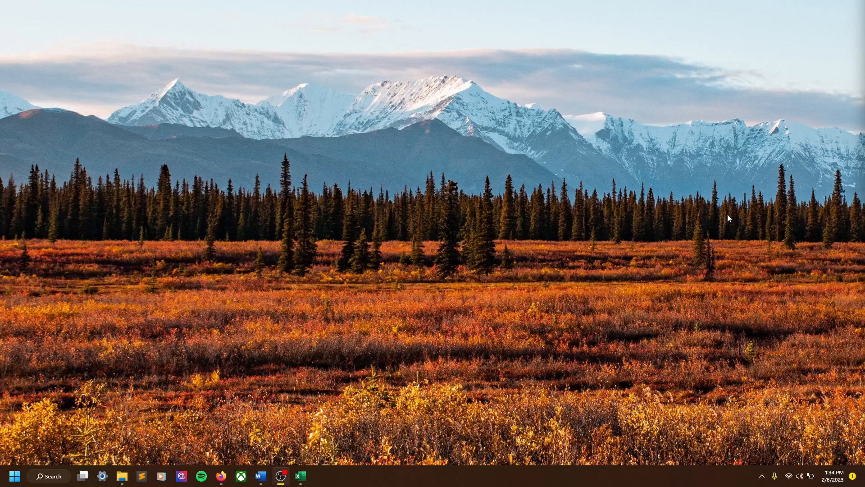
mouse_move(544, 246)
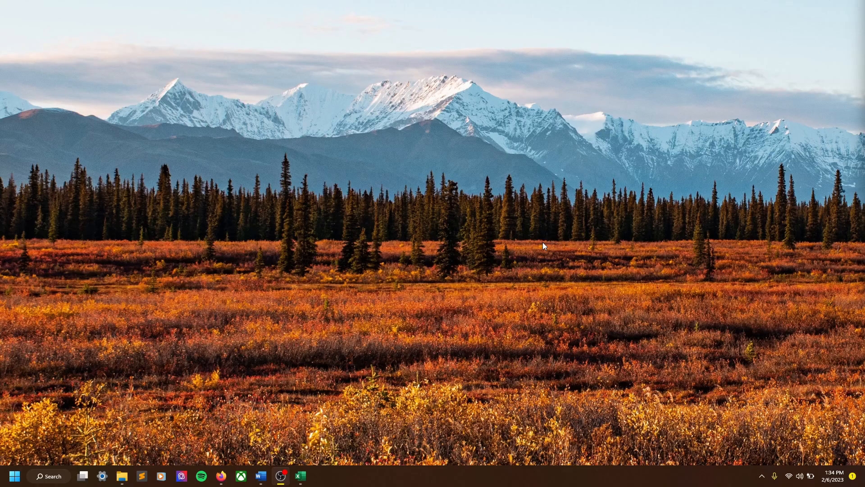
mouse_move(82, 408)
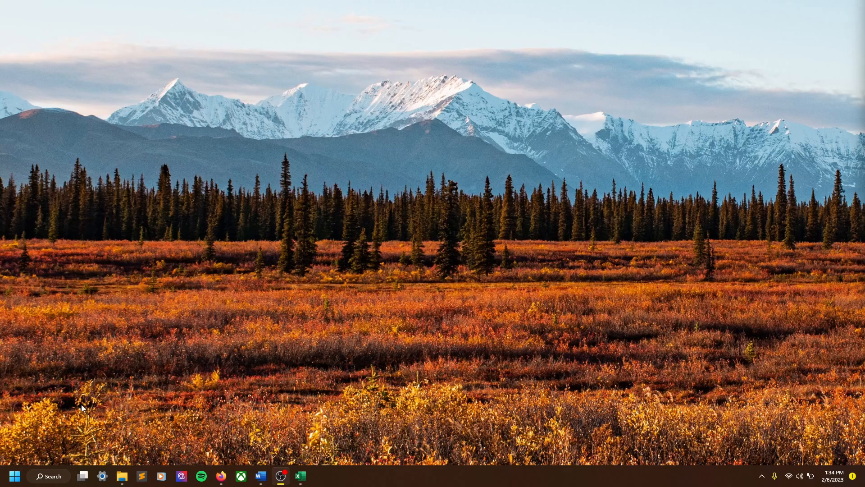
Open the pinned Work Software folder of program shortcuts from the Start menu
left_click(14, 475)
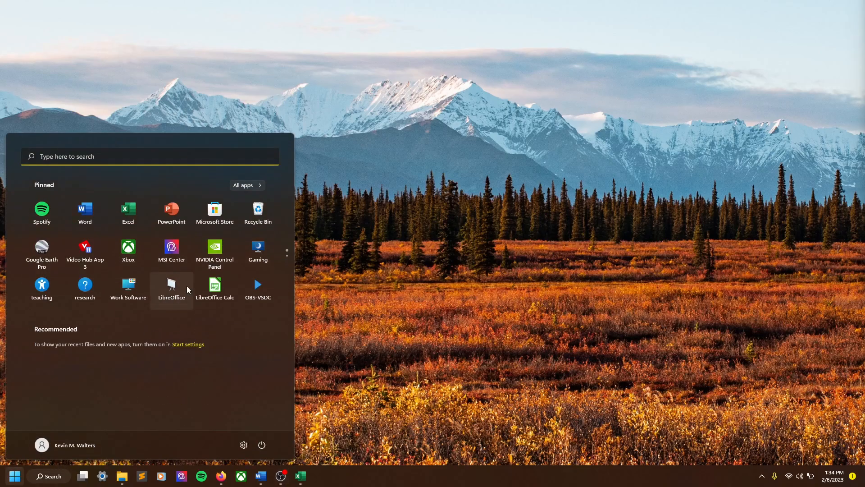
left_click(128, 287)
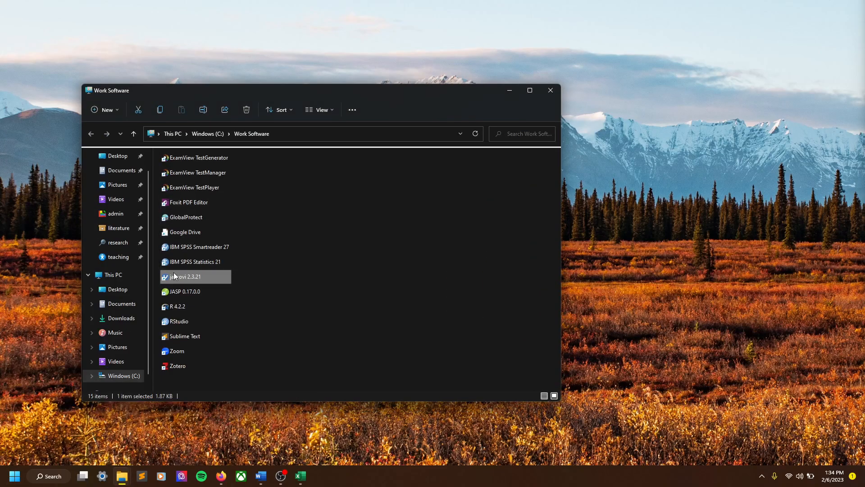
Launch jamovi 2.3.21 and maximize its window
double_click(187, 277)
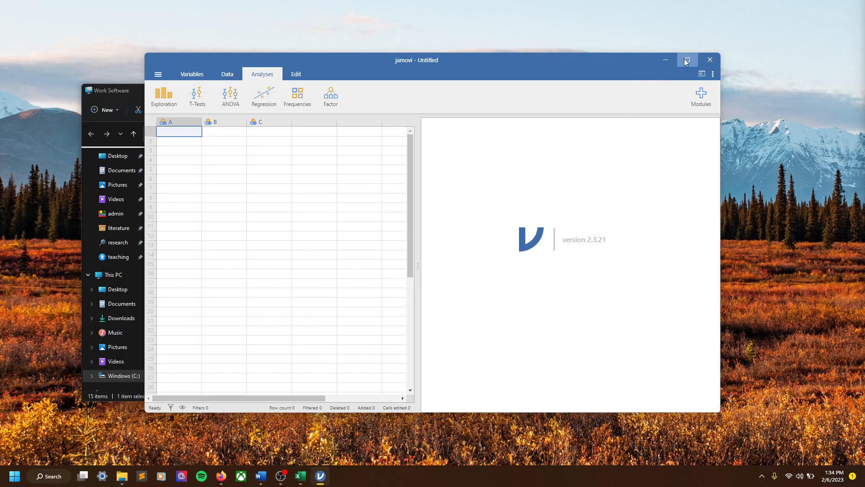
mouse_move(633, 26)
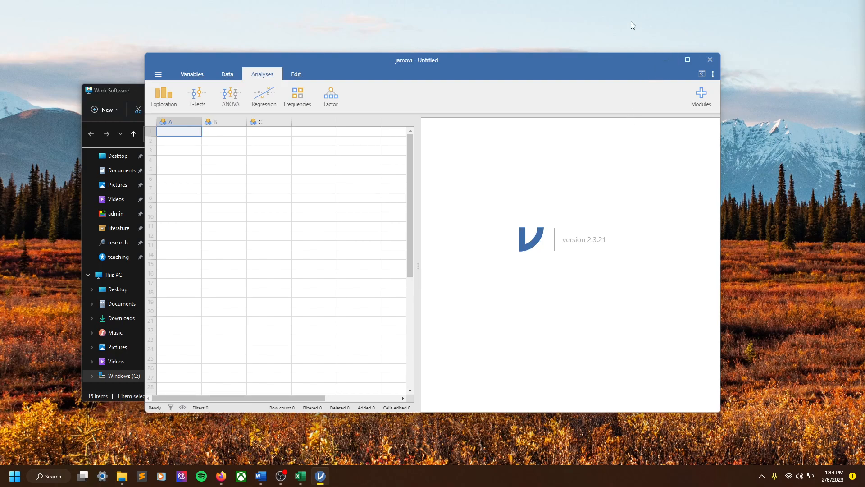
left_click(686, 59)
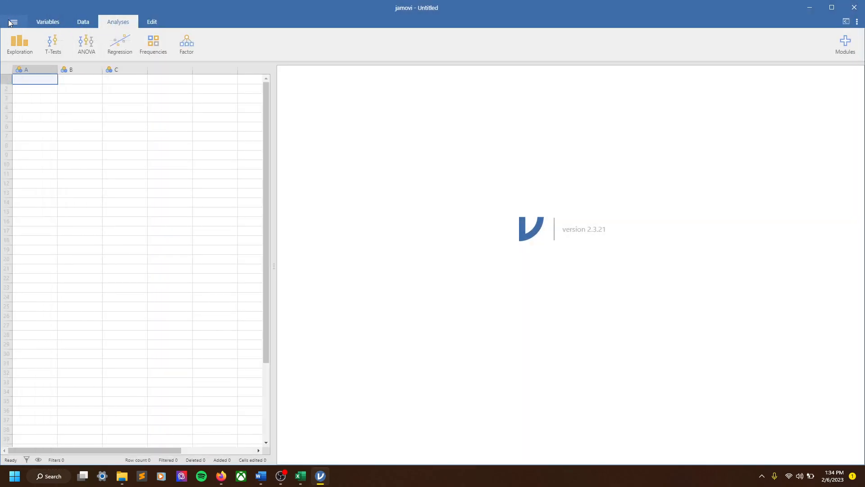
Browse to exercises > mod4 and open the 'mod4 jamovi - tutorial' workbook
left_click(12, 21)
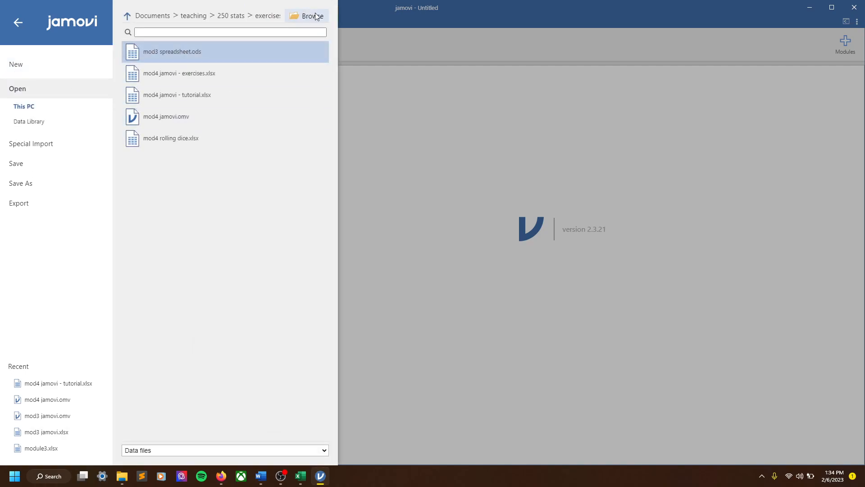
left_click(312, 15)
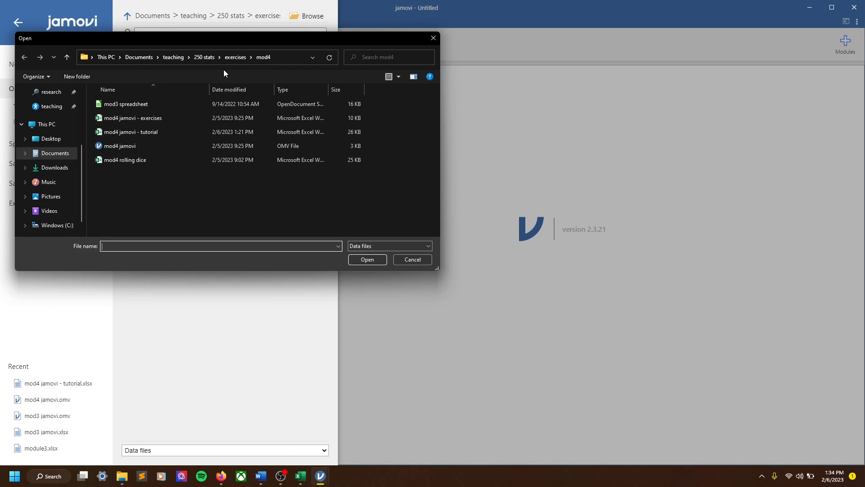
mouse_move(235, 57)
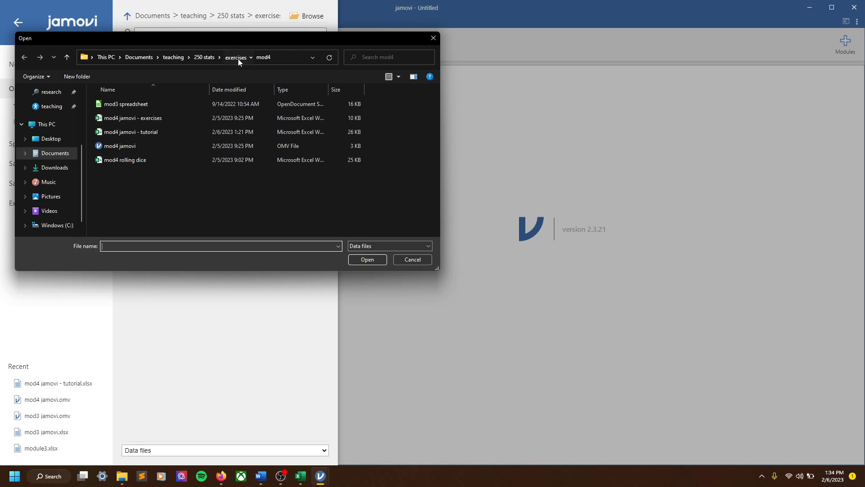
left_click(235, 57)
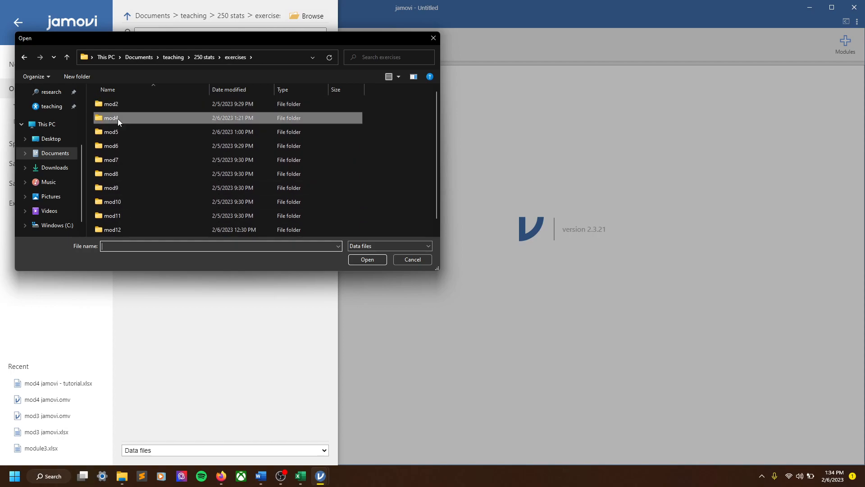
double_click(110, 117)
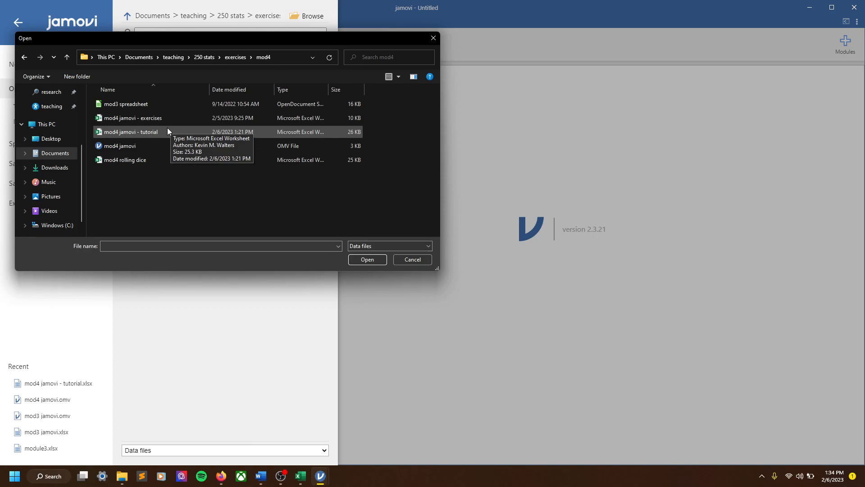
double_click(131, 132)
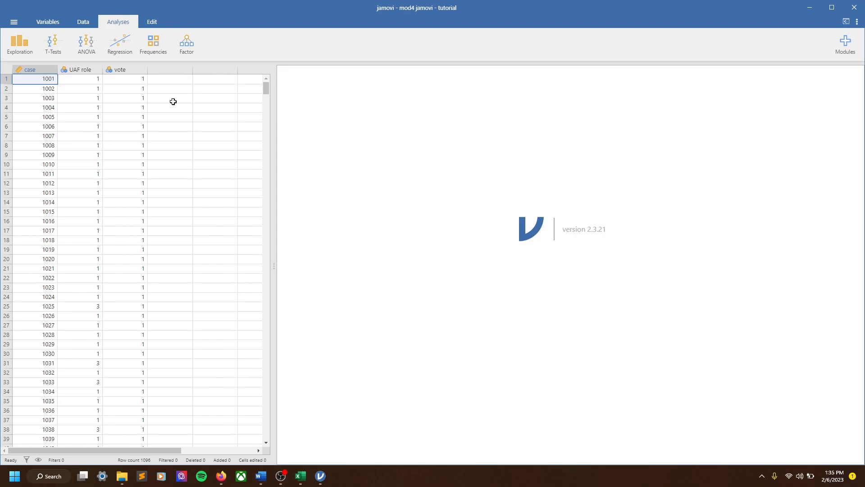
mouse_move(91, 165)
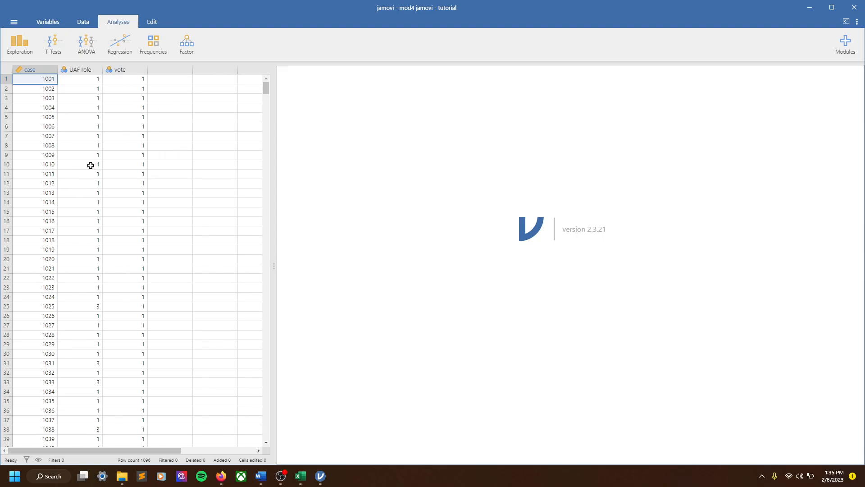
mouse_move(90, 152)
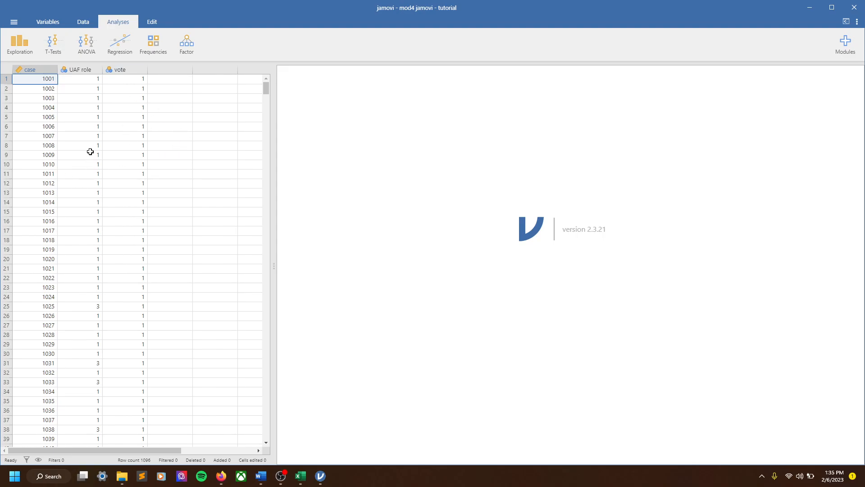
mouse_move(169, 87)
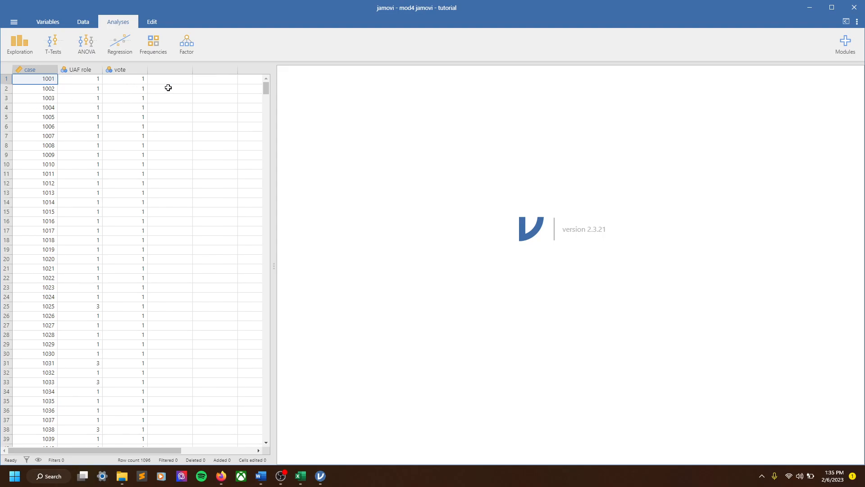
mouse_move(160, 86)
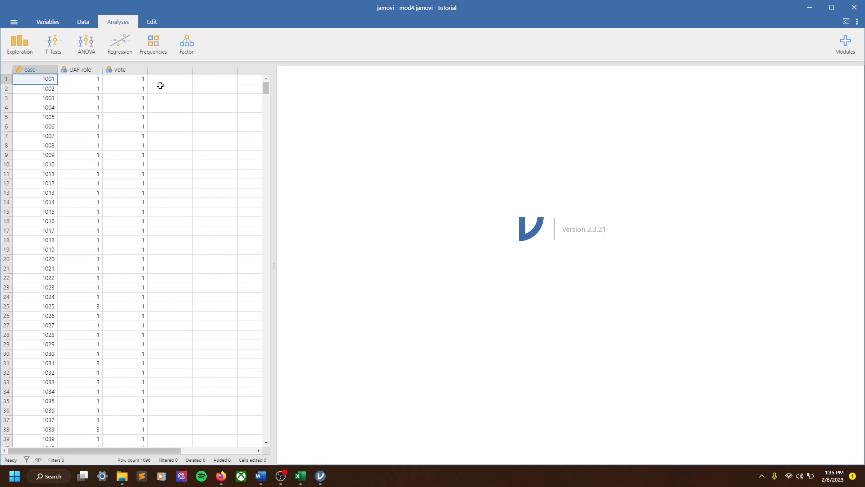
mouse_move(100, 90)
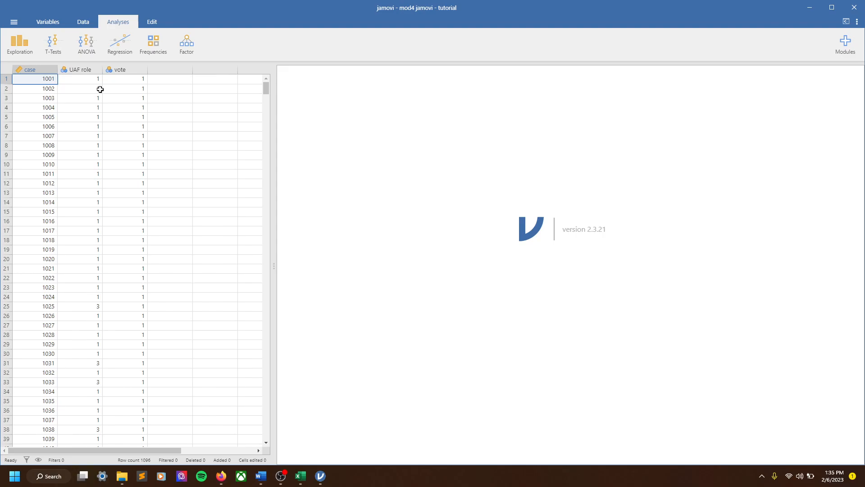
mouse_move(12, 15)
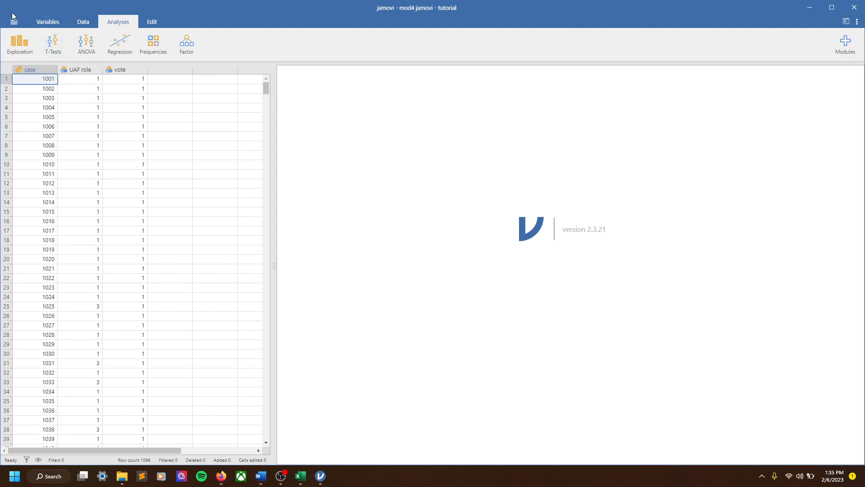
mouse_move(271, 349)
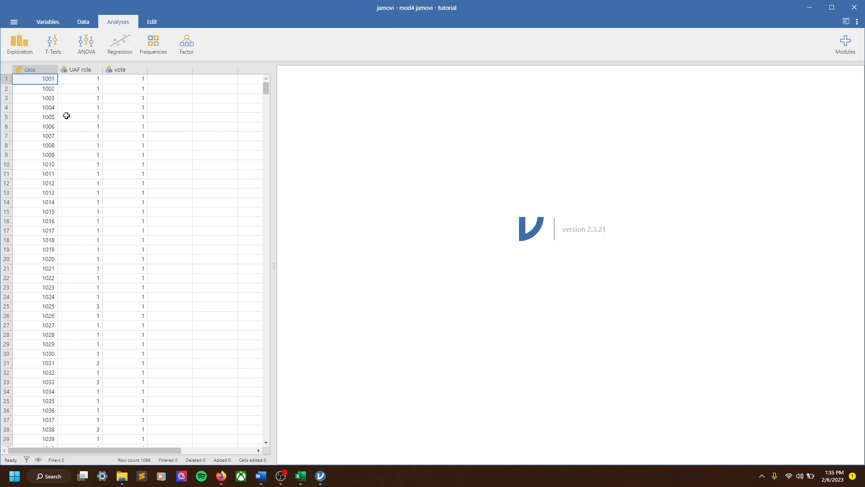
mouse_move(162, 128)
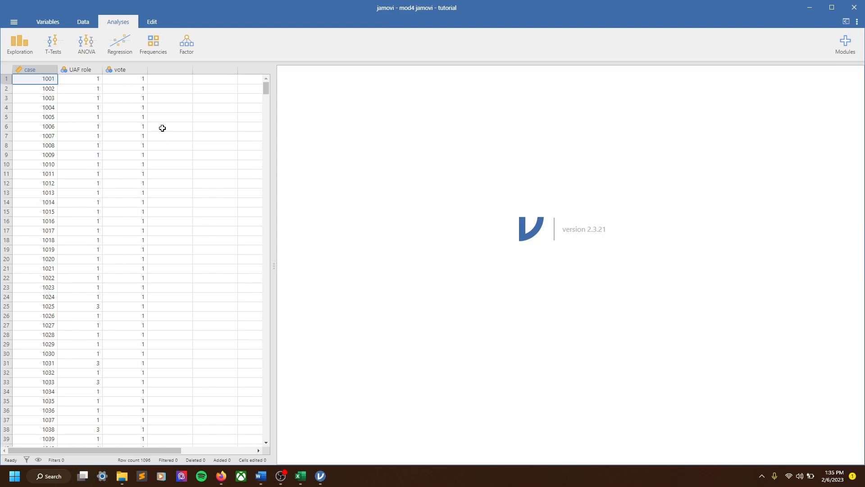
mouse_move(193, 100)
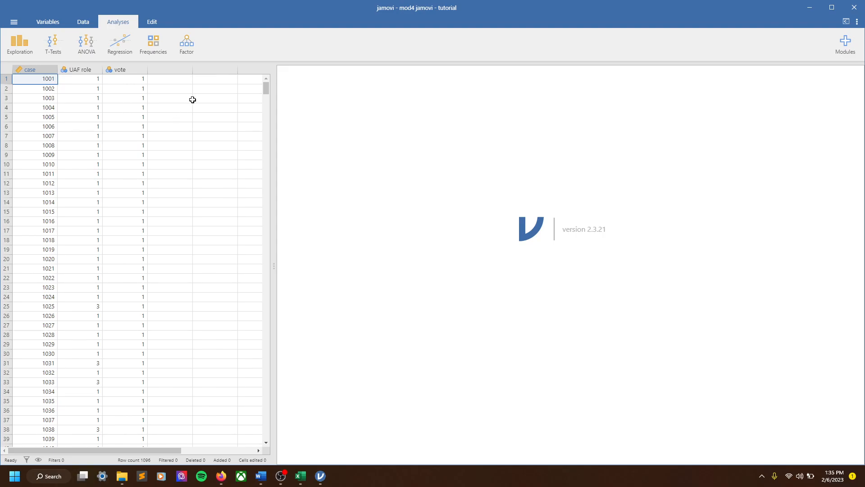
mouse_move(176, 98)
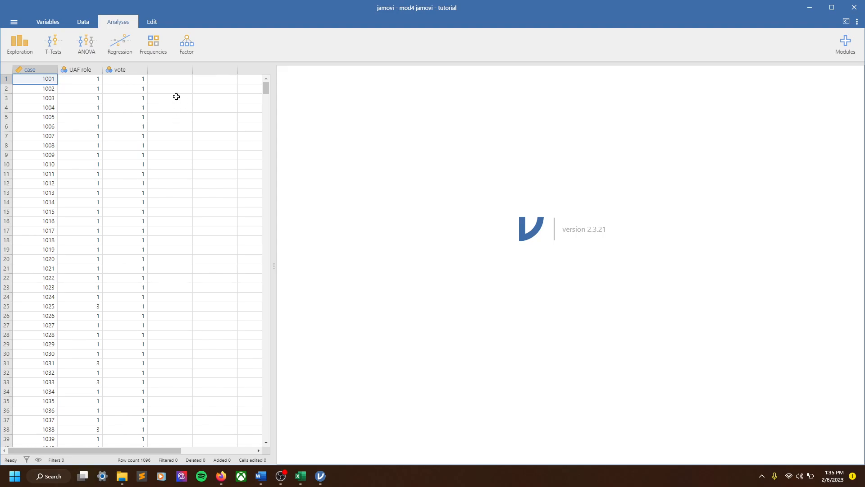
mouse_move(65, 39)
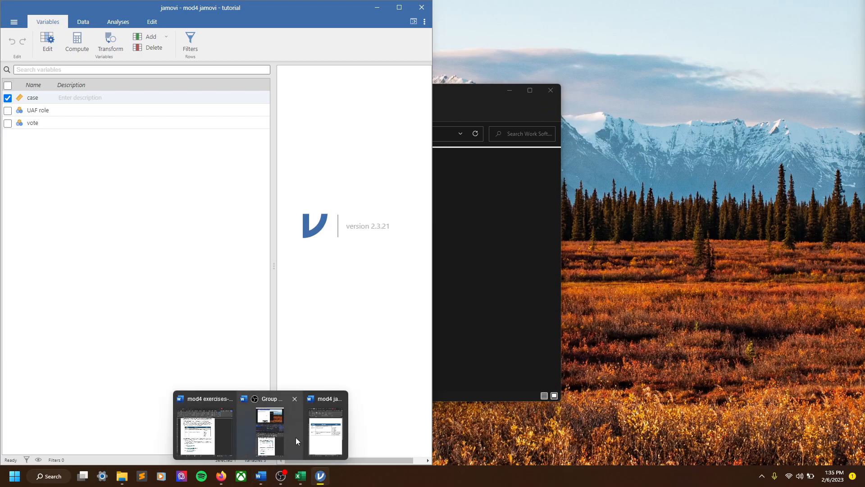
left_click(325, 424)
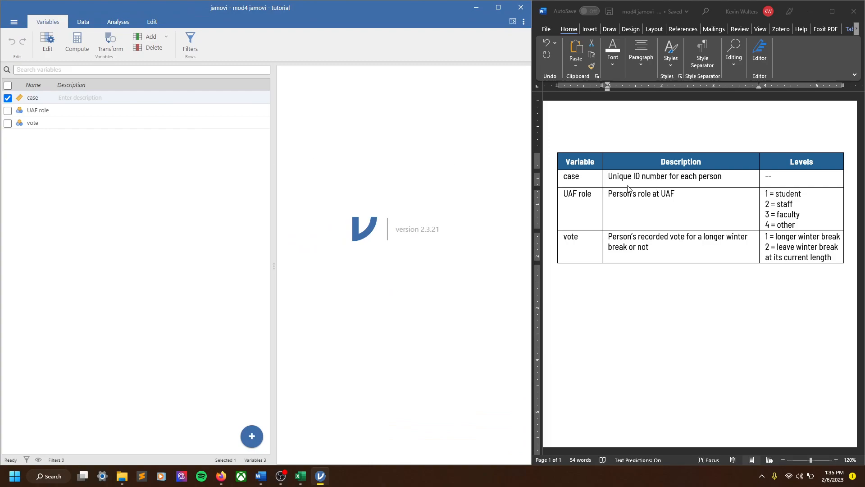
mouse_move(606, 174)
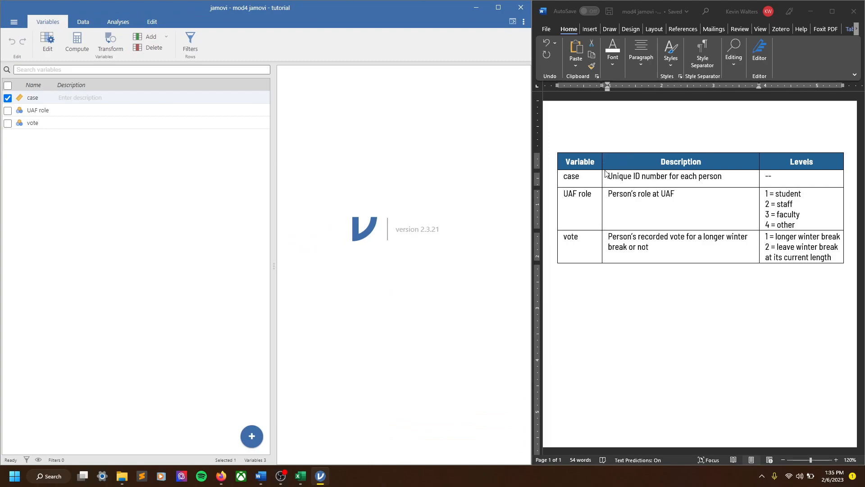
mouse_move(613, 183)
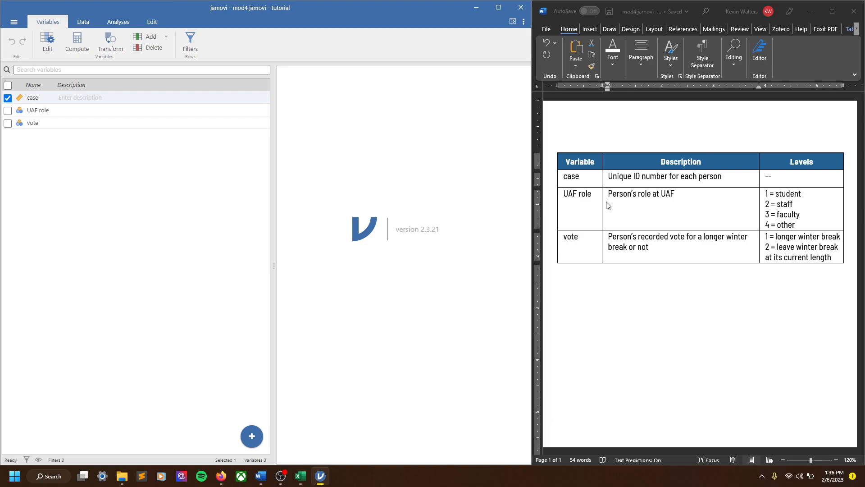
mouse_move(638, 247)
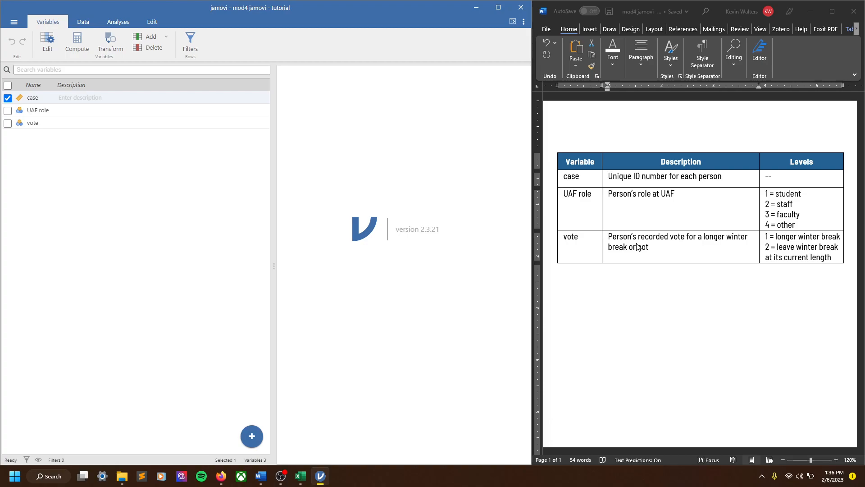
mouse_move(641, 231)
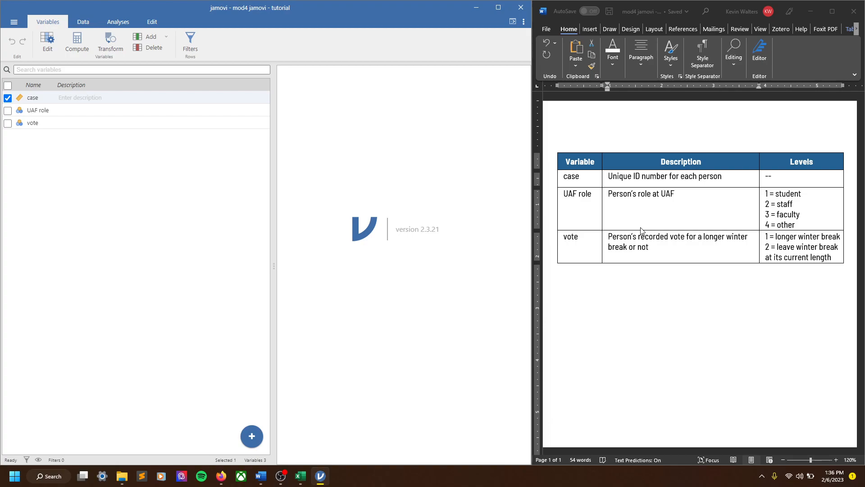
mouse_move(608, 172)
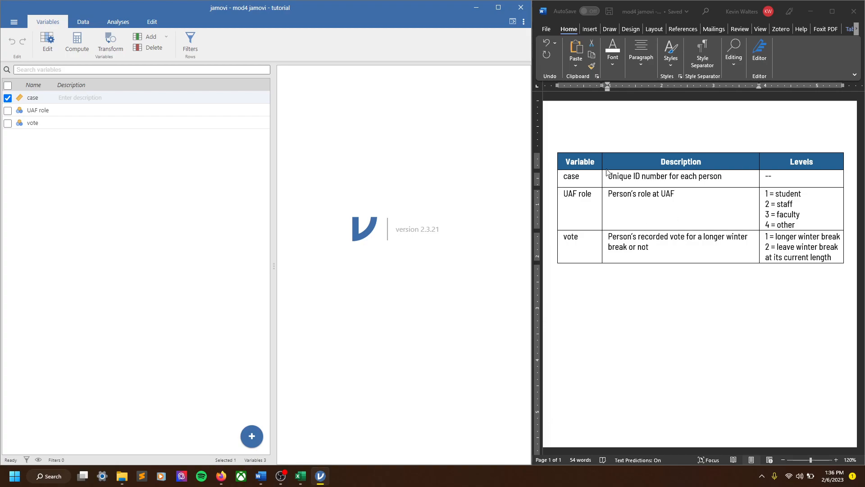
mouse_move(716, 252)
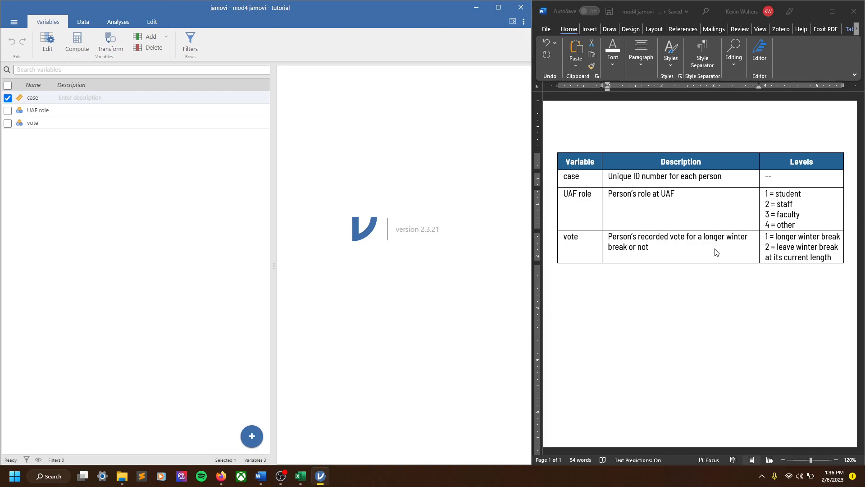
mouse_move(631, 199)
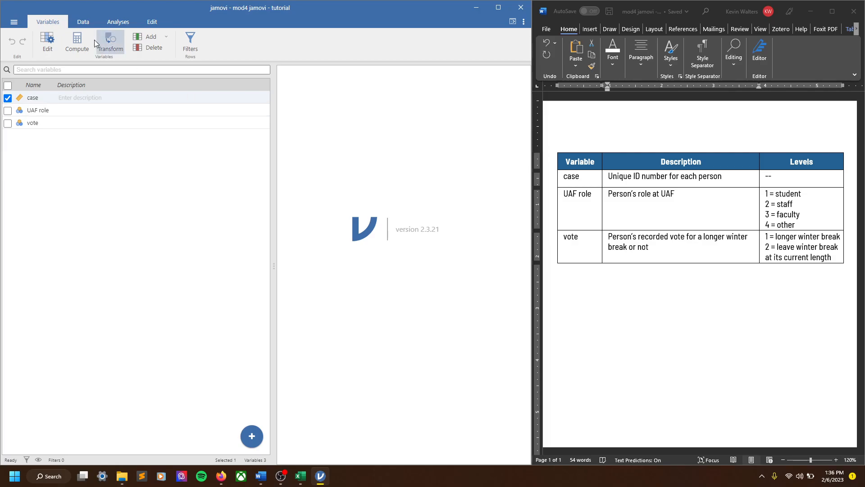
View the raw spreadsheet of case IDs, UAF role and vote codes on the Data tab
left_click(83, 22)
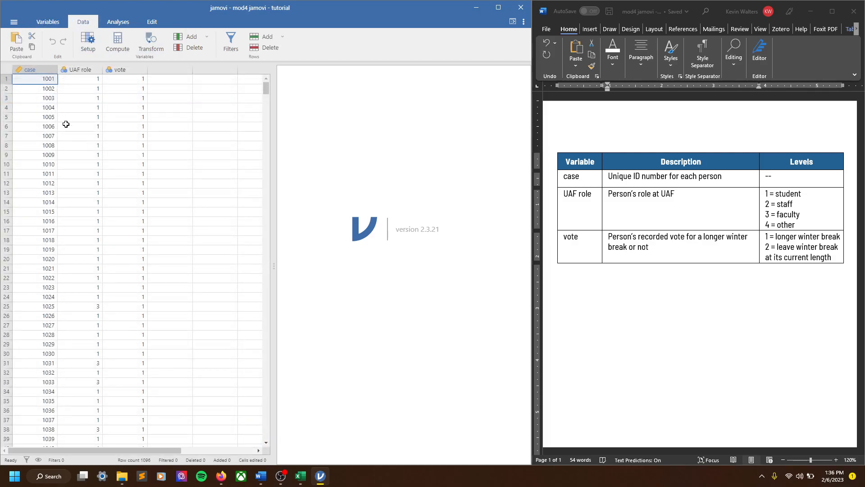
mouse_move(45, 244)
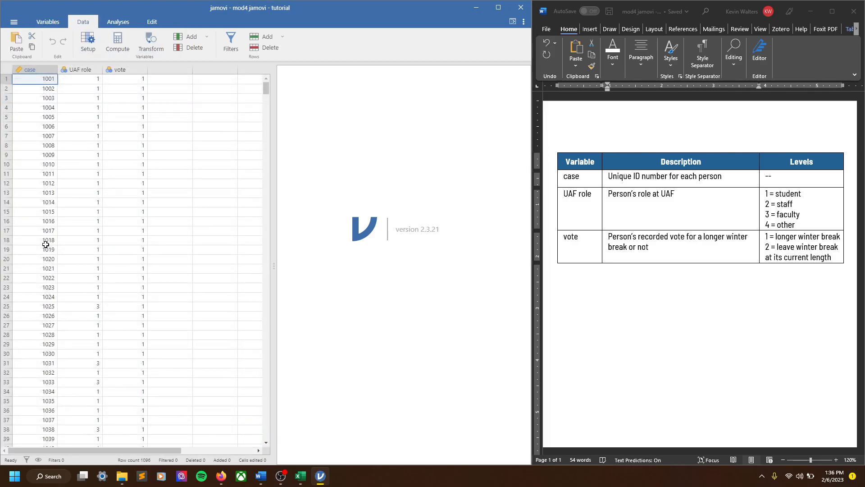
mouse_move(33, 208)
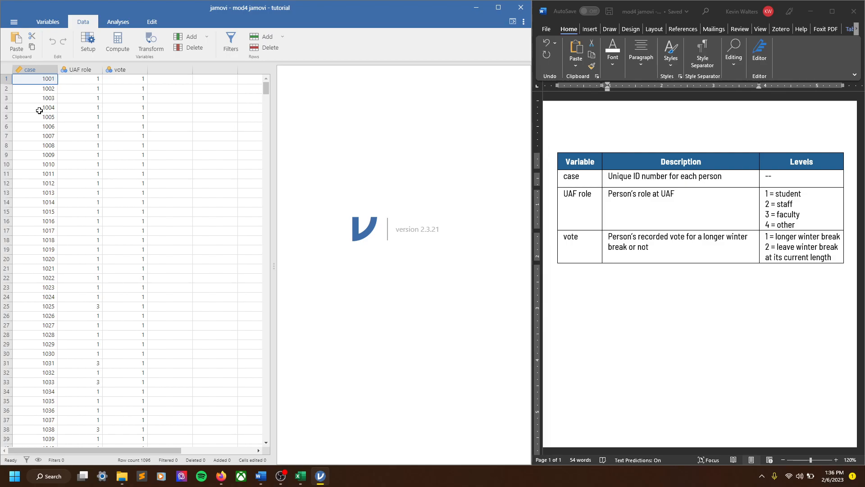
mouse_move(44, 111)
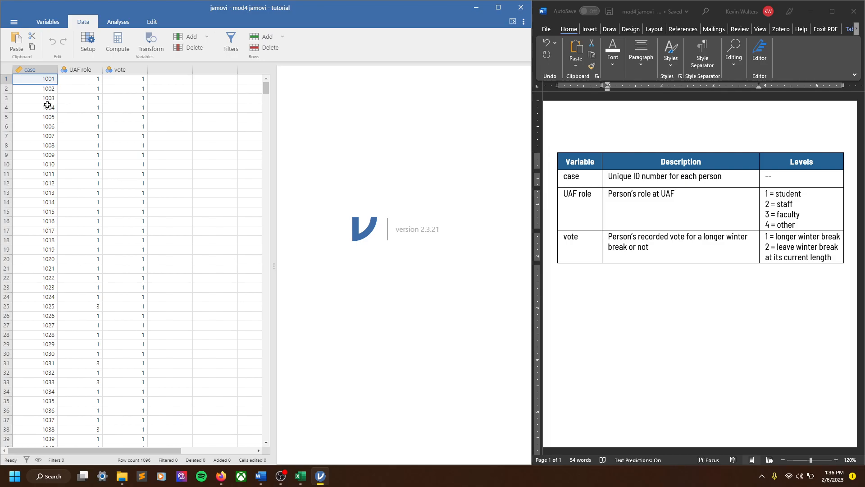
mouse_move(163, 197)
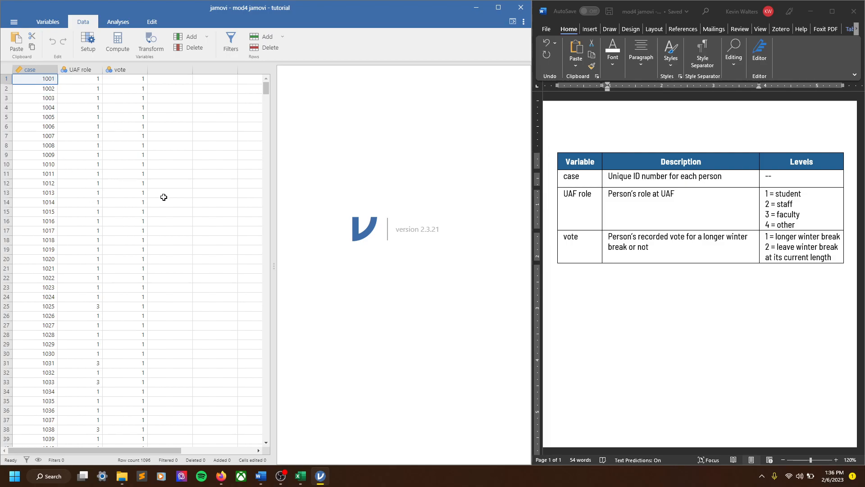
mouse_move(136, 186)
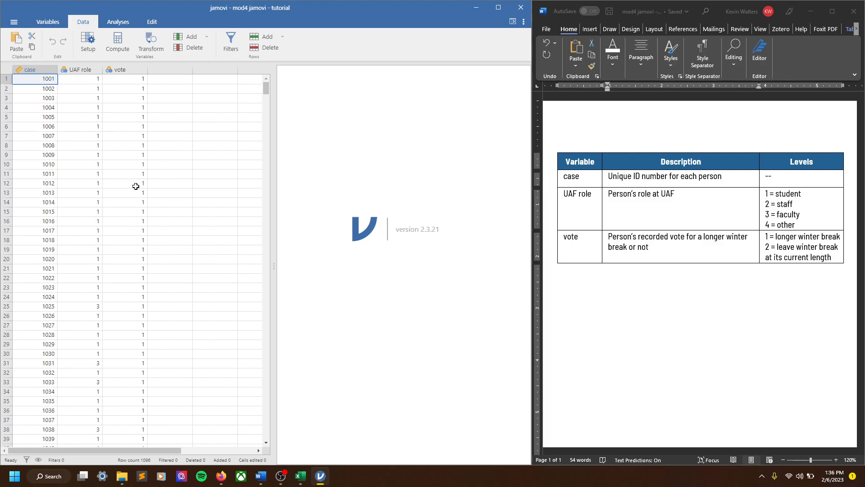
mouse_move(96, 192)
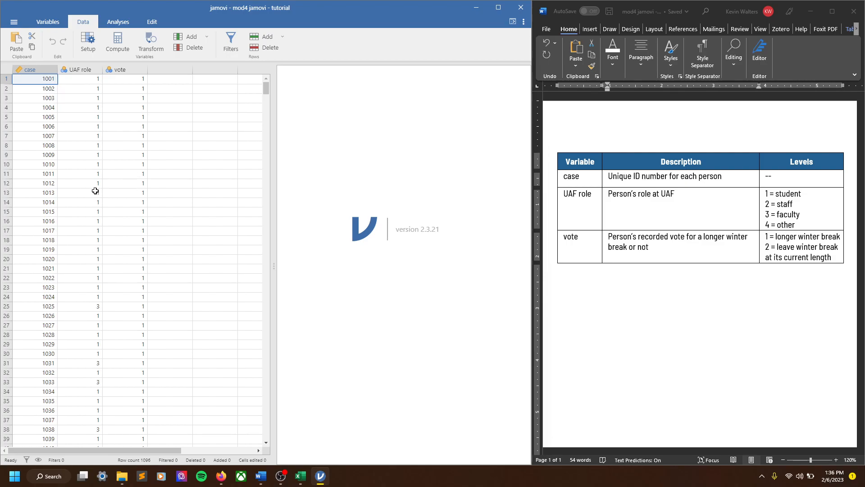
left_click(142, 164)
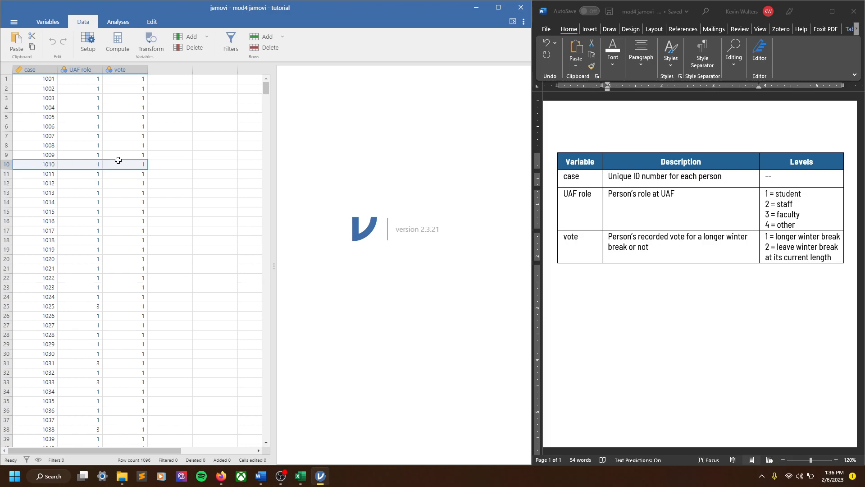
mouse_move(204, 173)
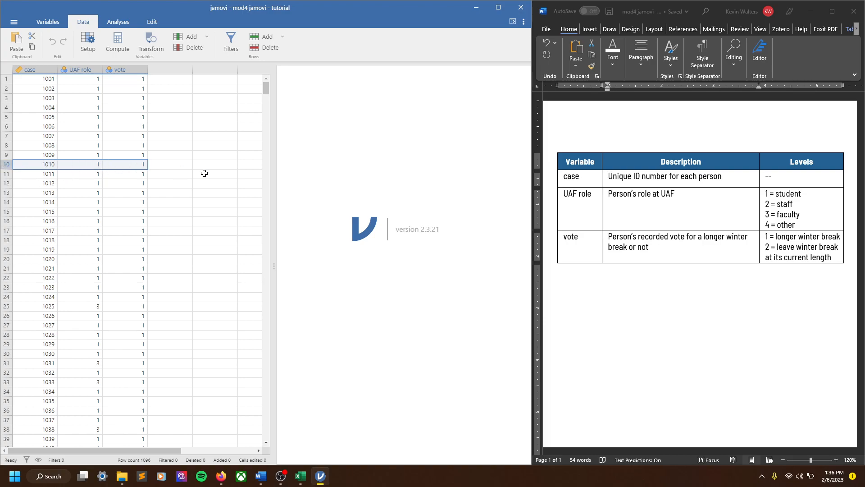
mouse_move(14, 176)
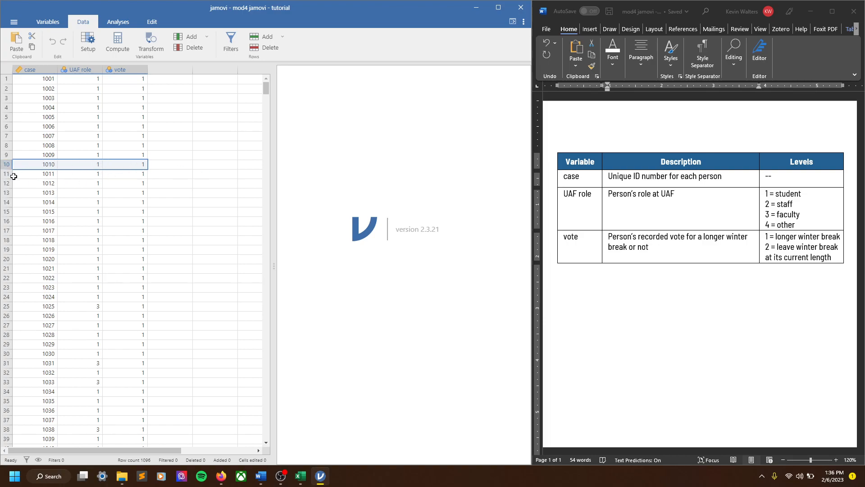
mouse_move(99, 255)
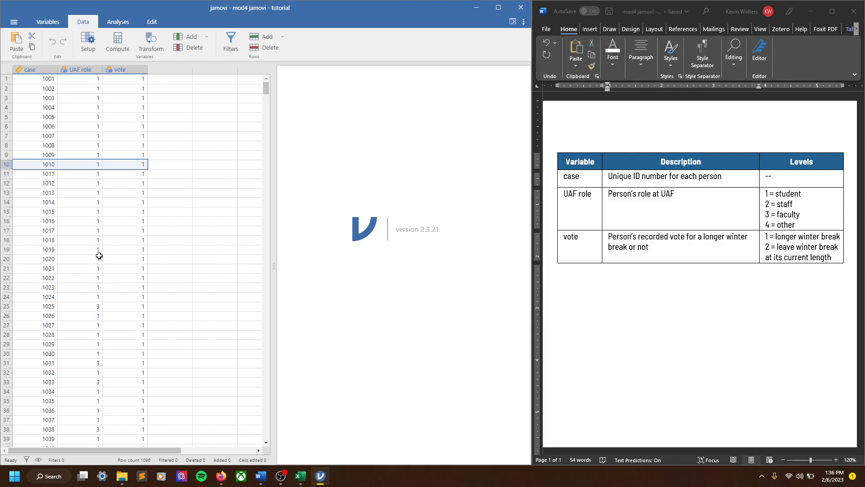
mouse_move(129, 135)
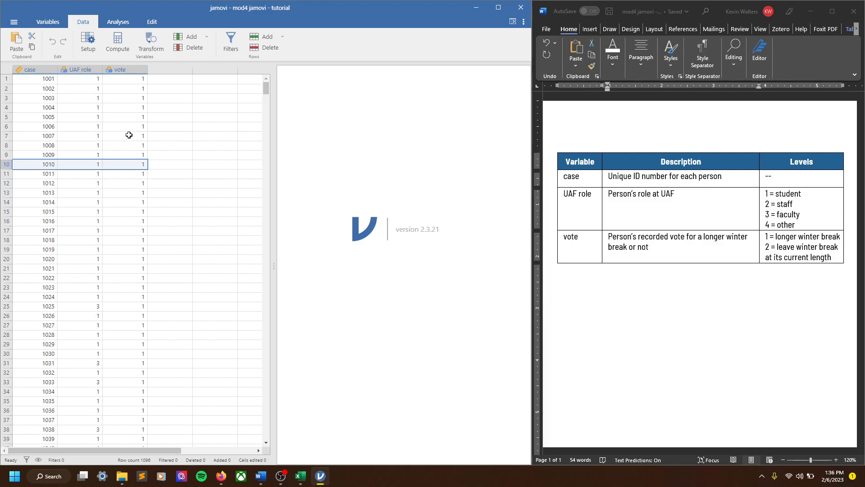
mouse_move(41, 235)
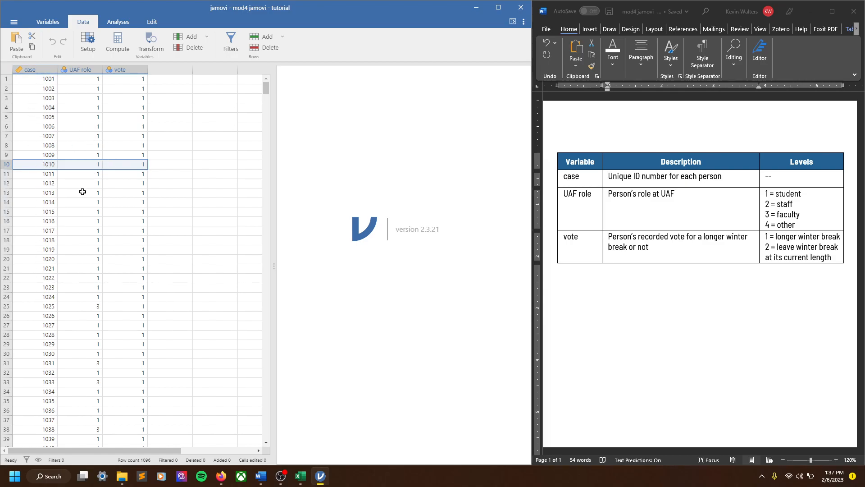
left_click(170, 183)
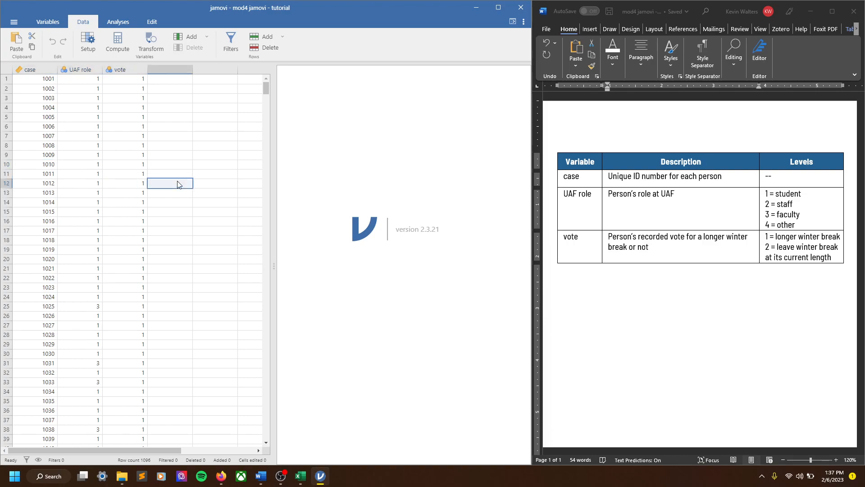
left_click(92, 123)
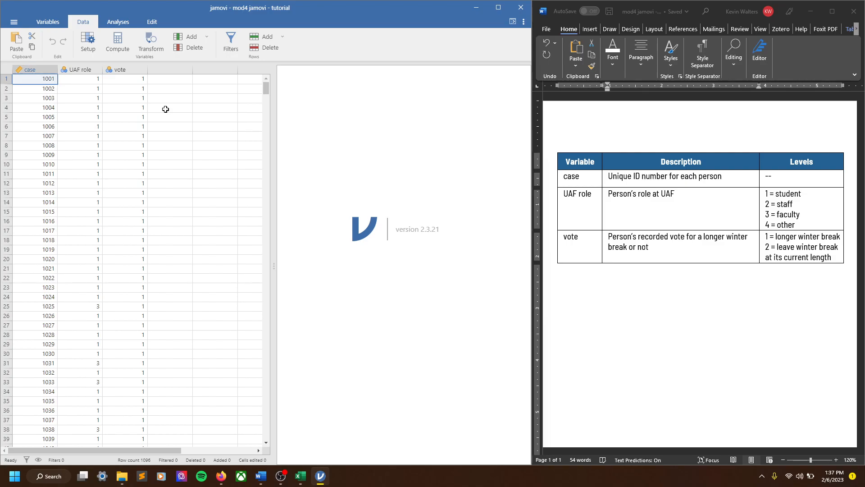
mouse_move(15, 123)
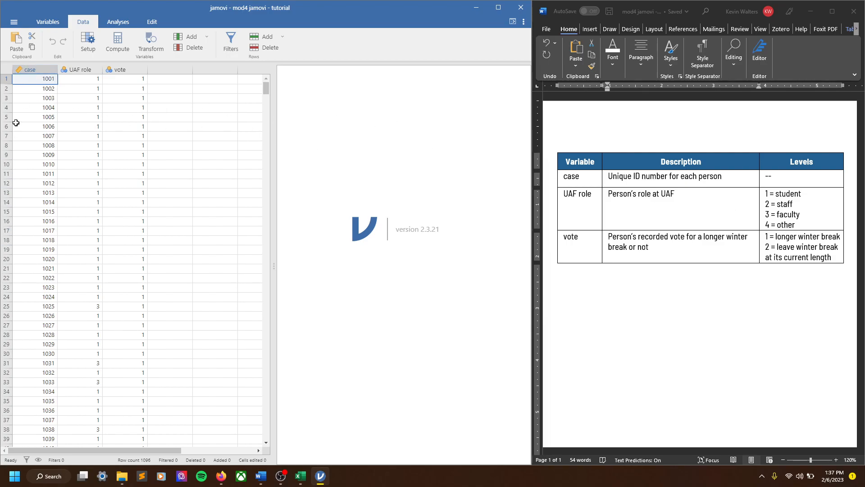
mouse_move(664, 204)
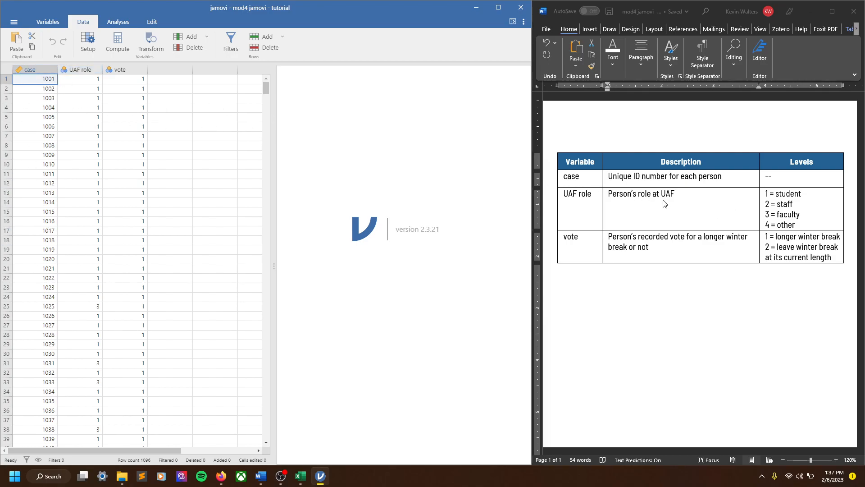
mouse_move(787, 206)
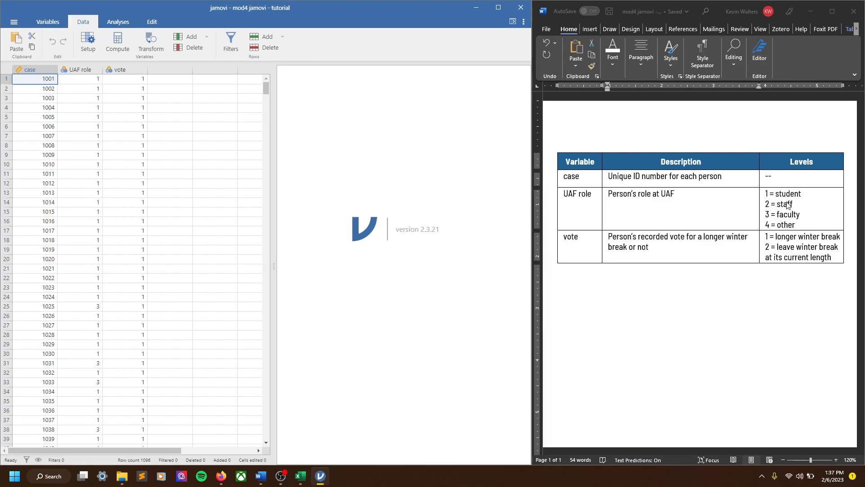
mouse_move(574, 252)
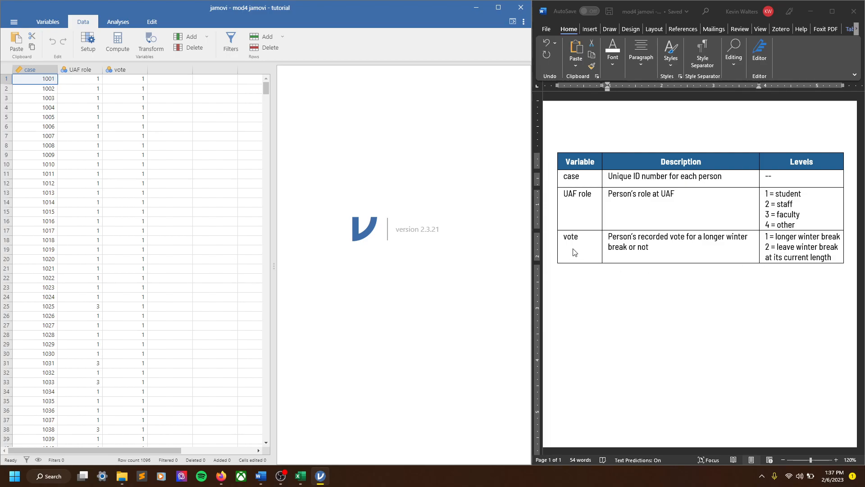
mouse_move(745, 248)
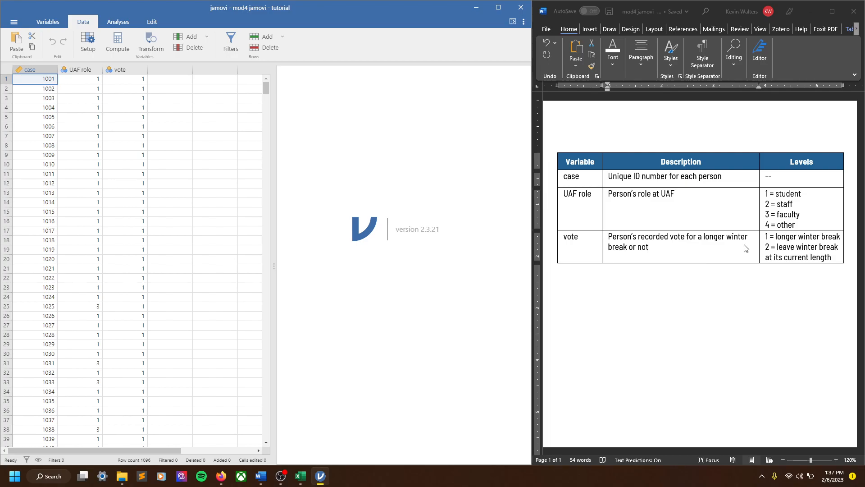
mouse_move(805, 247)
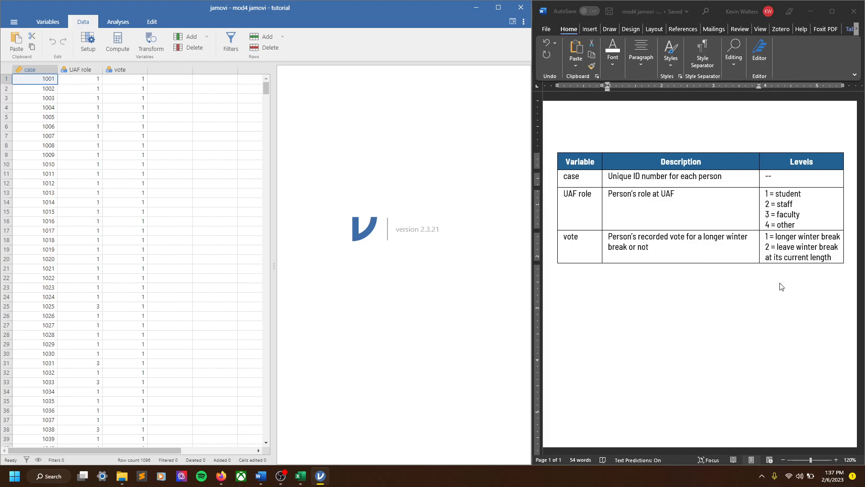
mouse_move(434, 155)
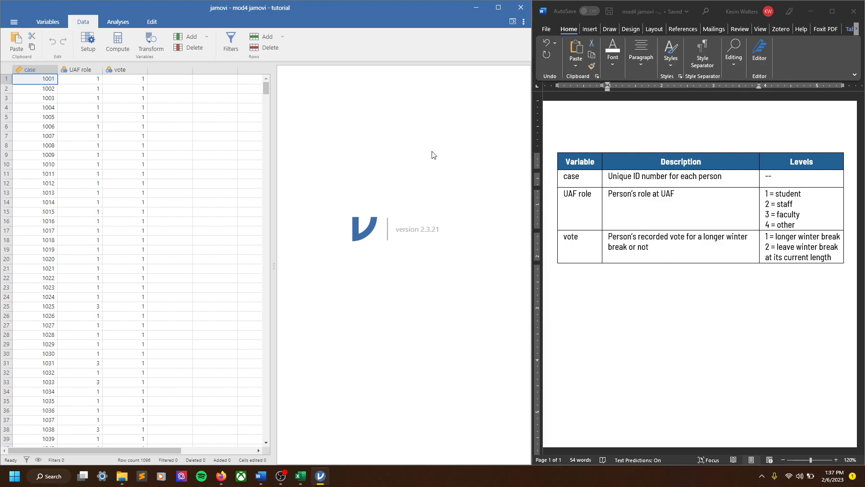
mouse_move(163, 138)
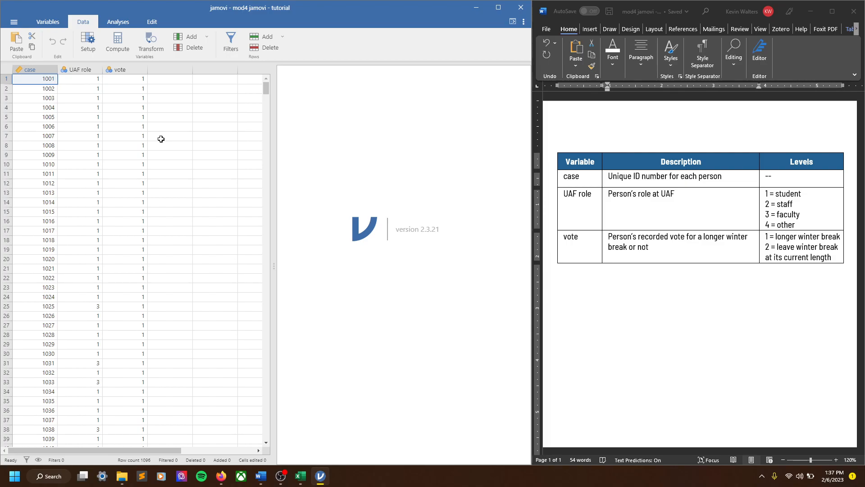
mouse_move(117, 109)
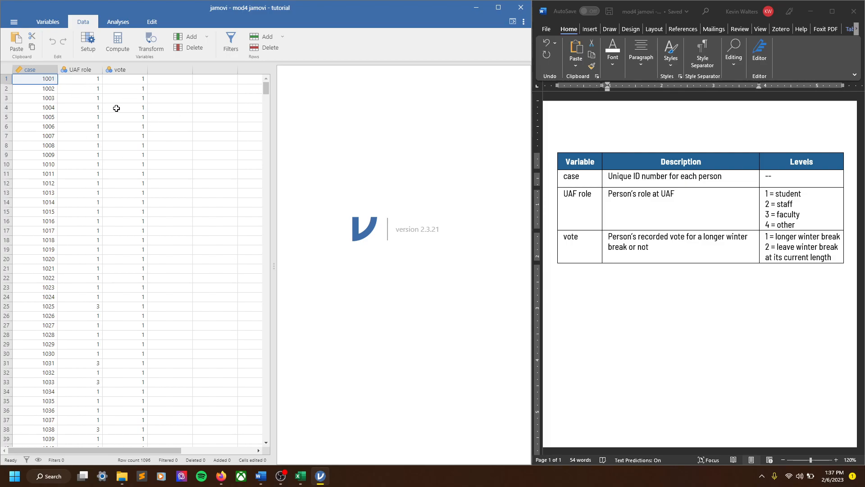
mouse_move(75, 39)
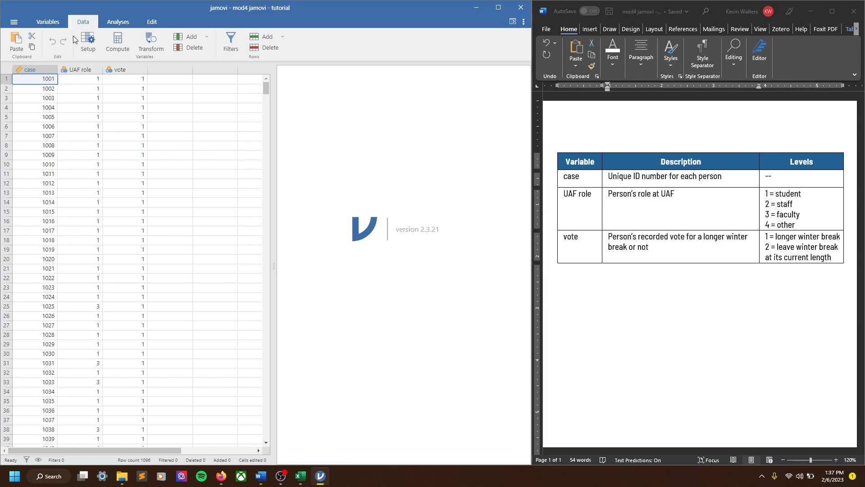
Start a Descriptives analysis from the Exploration menu
left_click(47, 22)
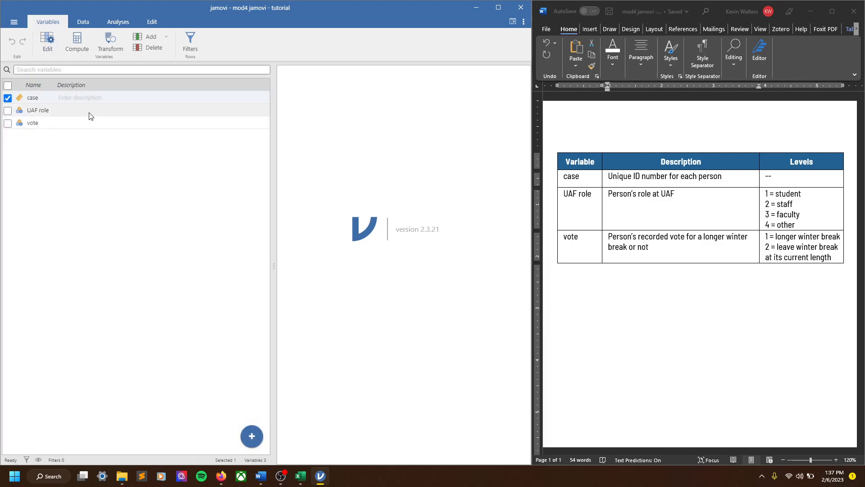
left_click(118, 22)
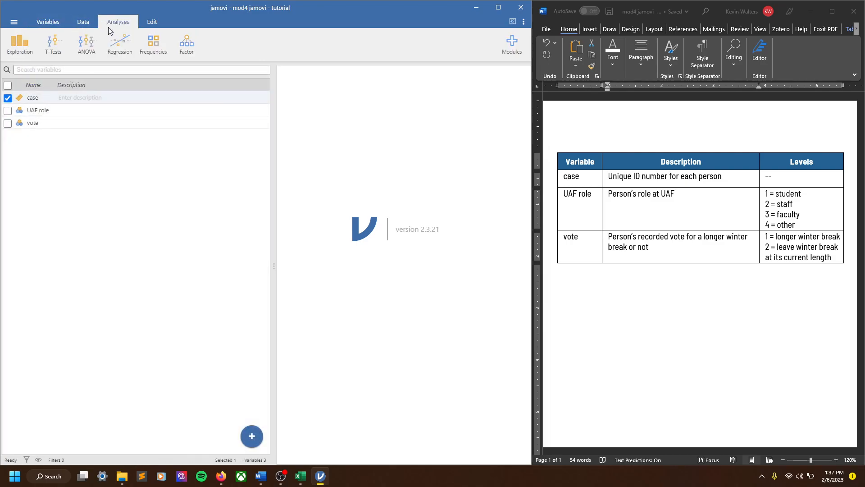
left_click(20, 44)
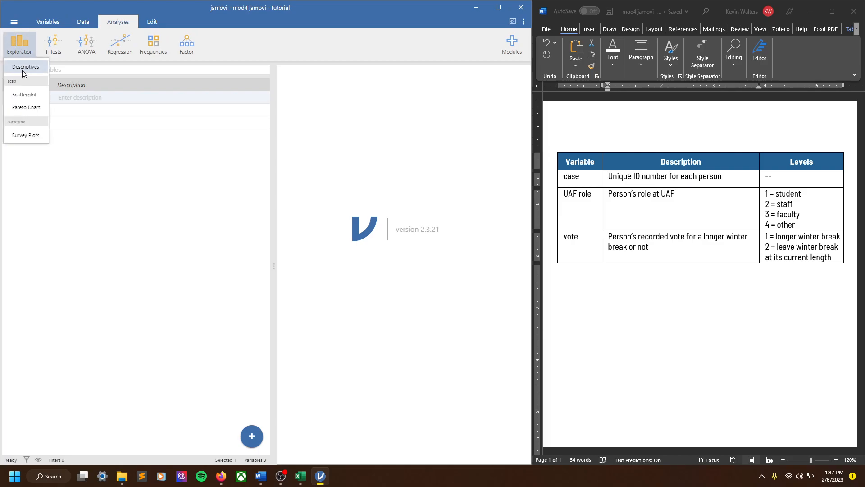
left_click(25, 66)
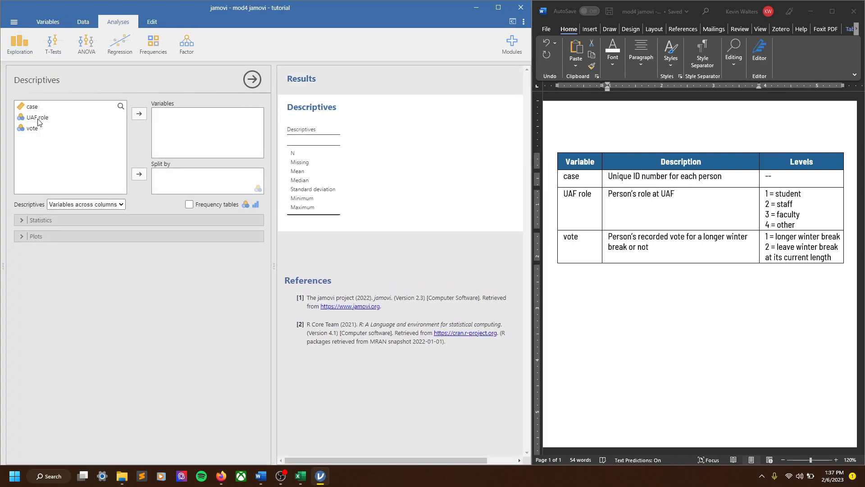
Add UAF role to the Descriptives variables and turn on its frequency table
left_click(139, 114)
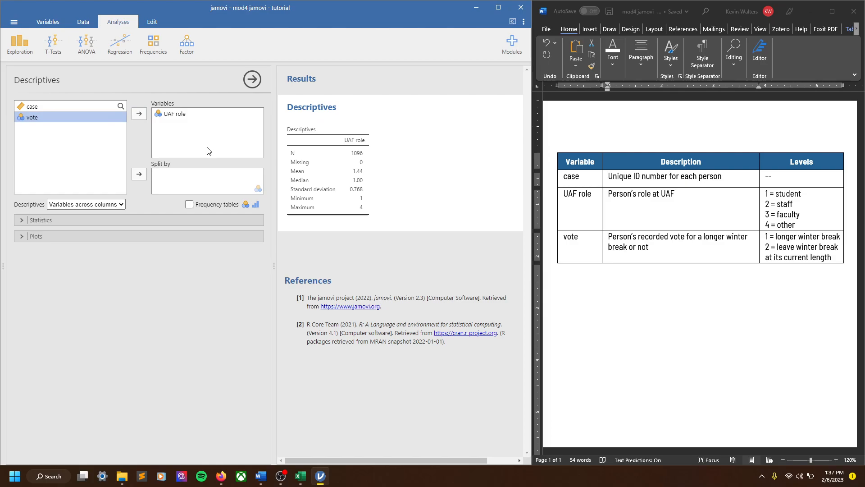
left_click(189, 205)
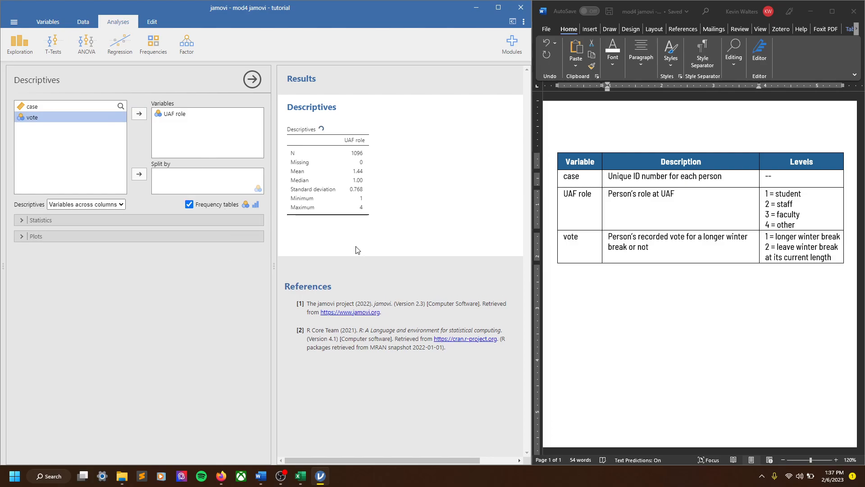
left_click(188, 205)
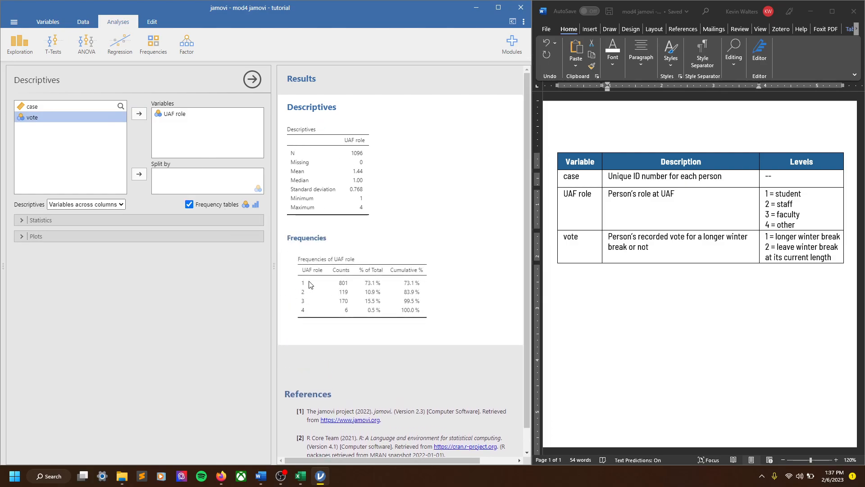
mouse_move(299, 298)
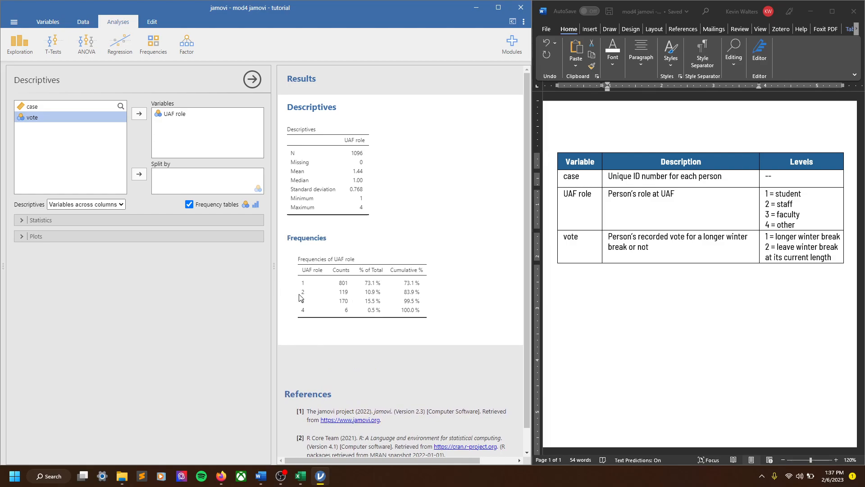
mouse_move(312, 305)
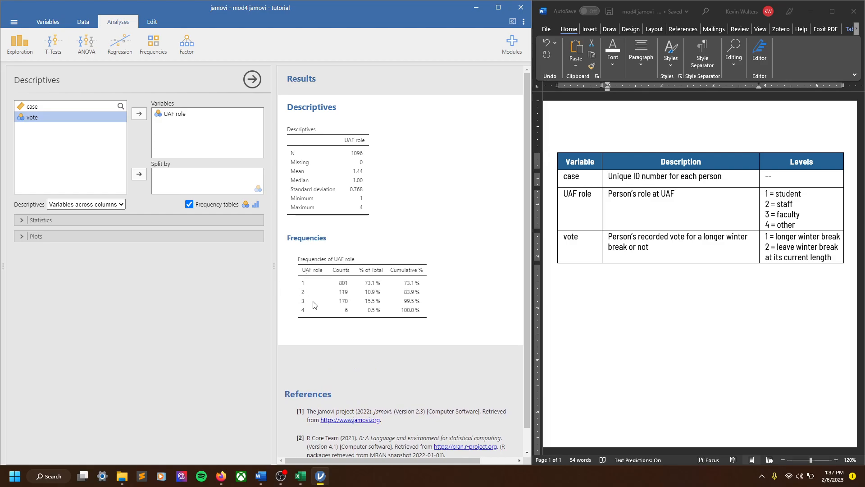
mouse_move(311, 303)
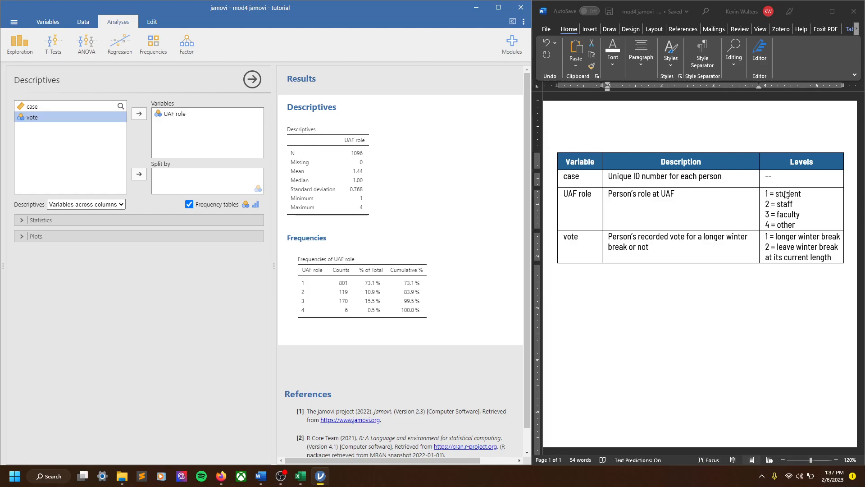
mouse_move(307, 286)
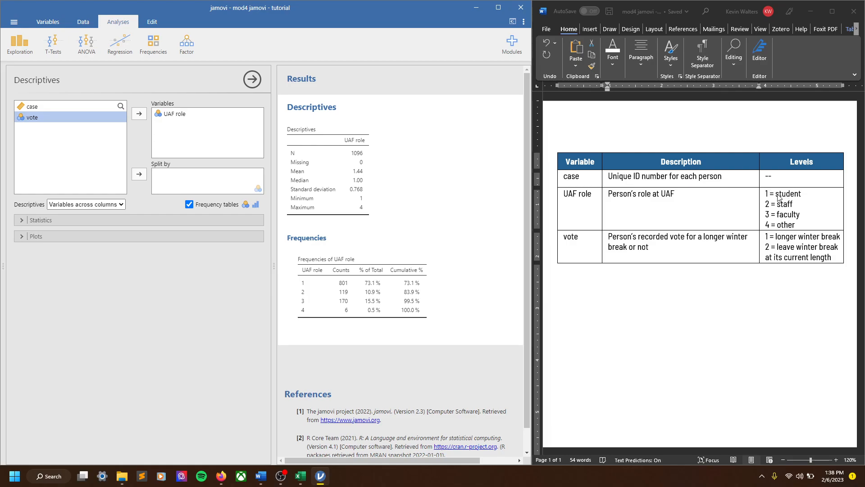
mouse_move(303, 294)
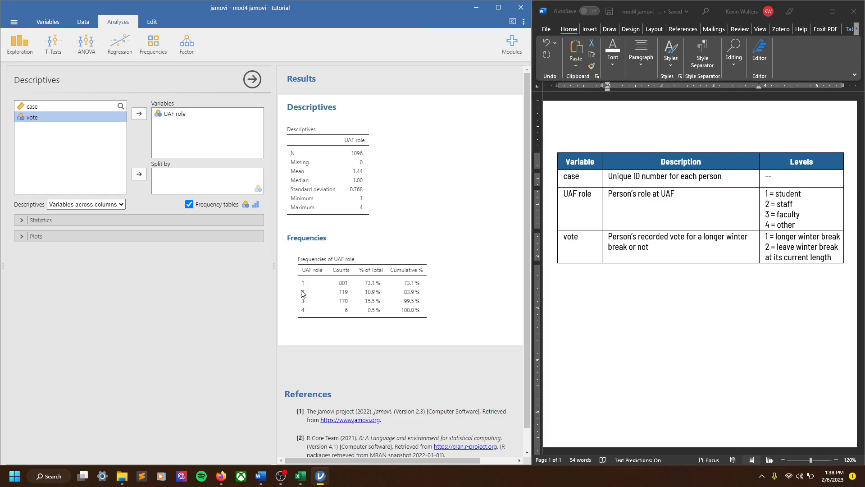
mouse_move(344, 300)
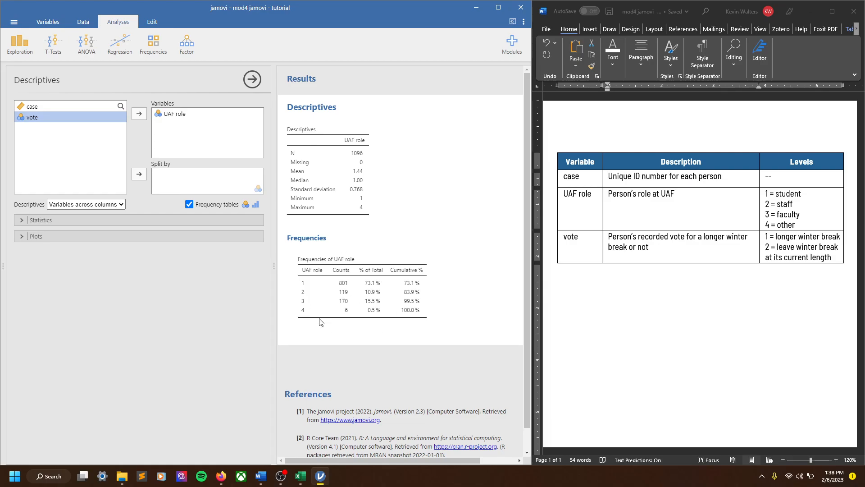
mouse_move(325, 319)
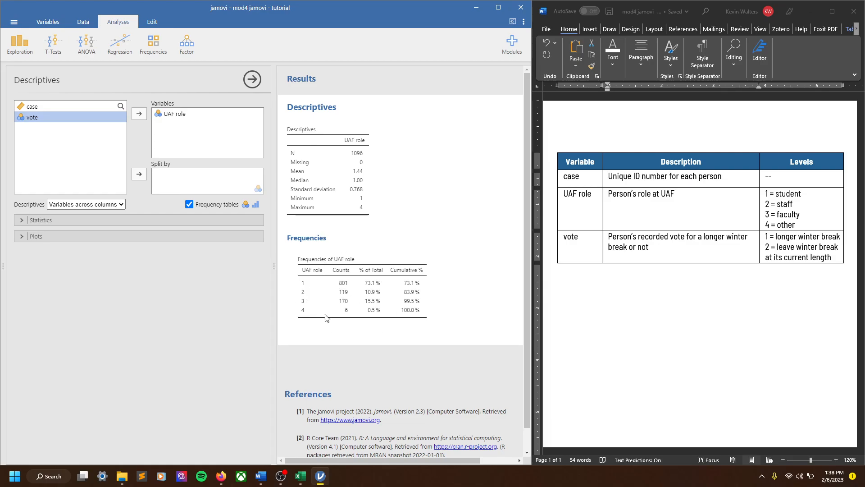
mouse_move(269, 247)
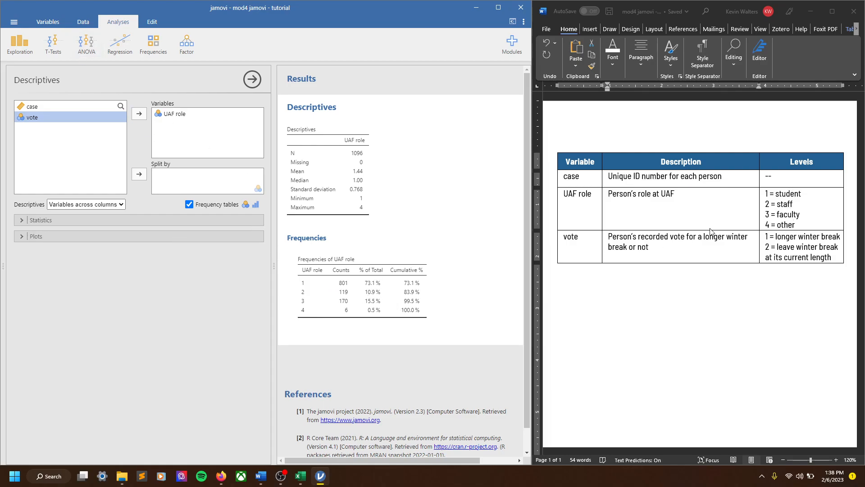
Enter 'Unique ID number for each person' as the description of the case variable
left_click(48, 22)
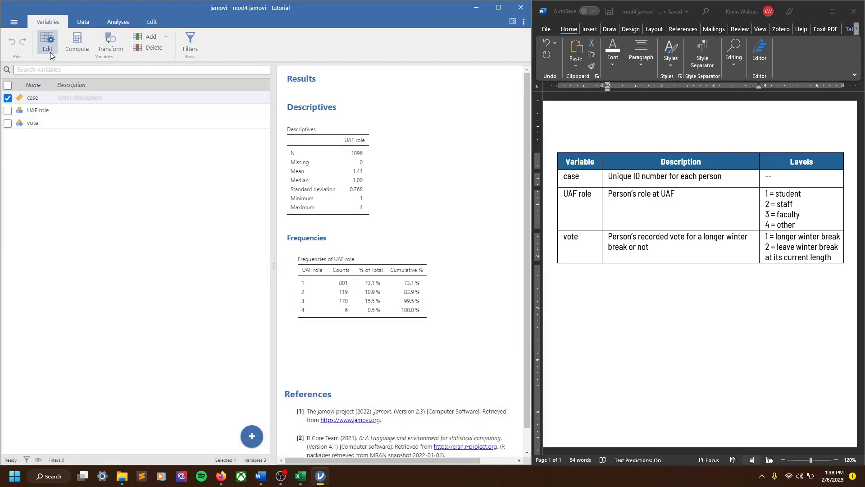
left_click(47, 43)
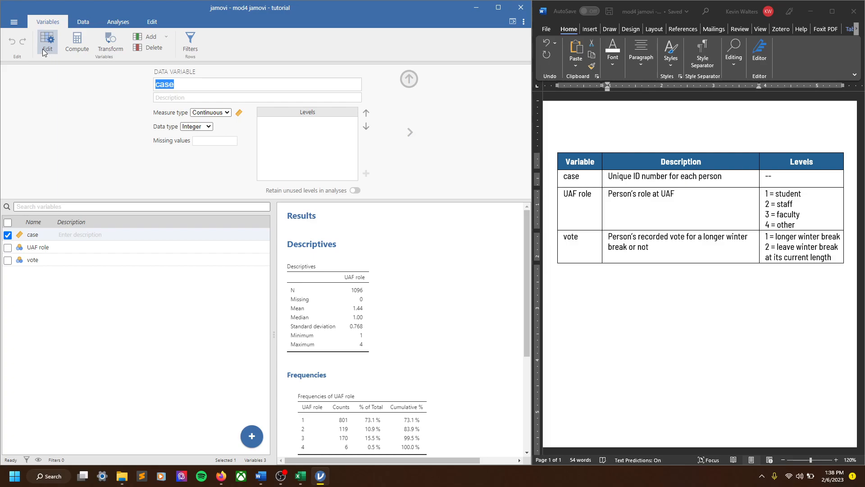
left_click(408, 79)
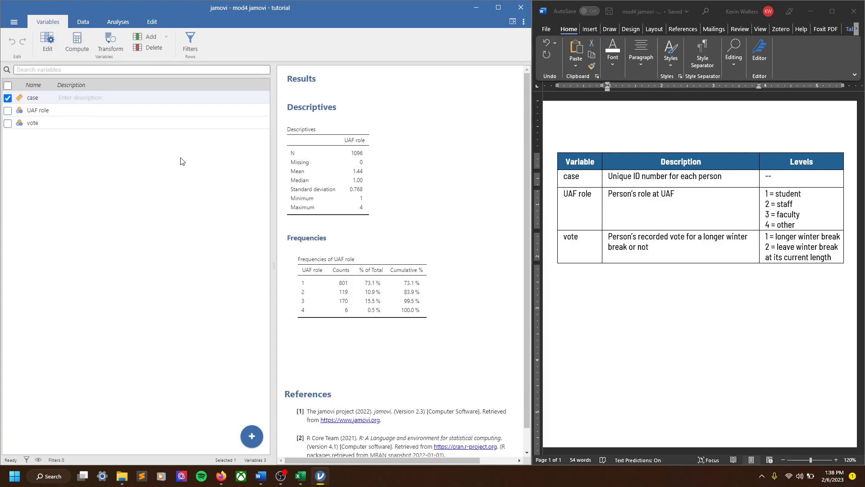
double_click(32, 98)
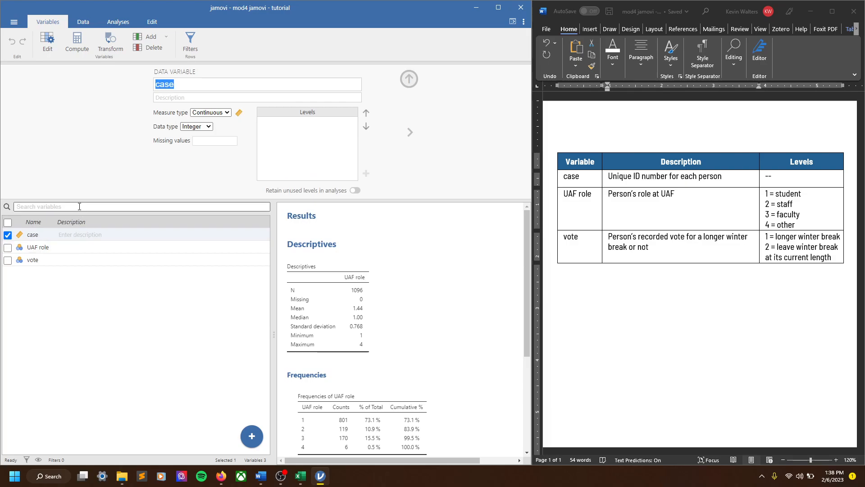
mouse_move(138, 106)
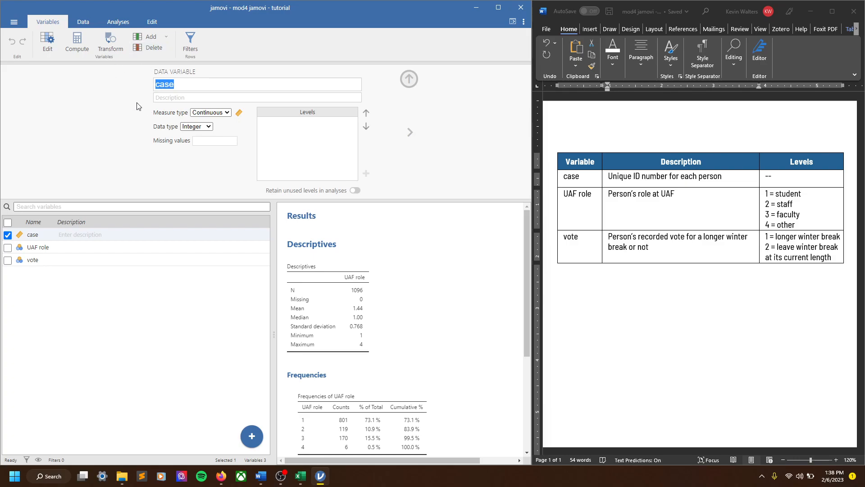
left_click(214, 141)
type("Unique ID numbe")
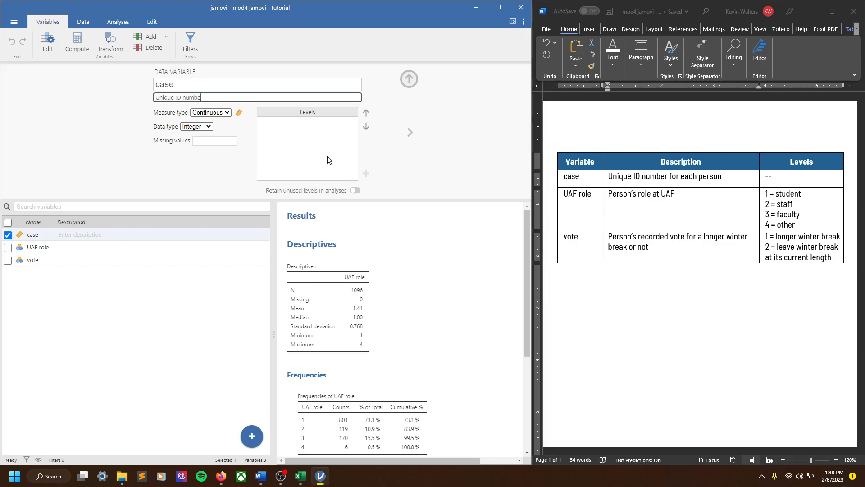
type("r for each person")
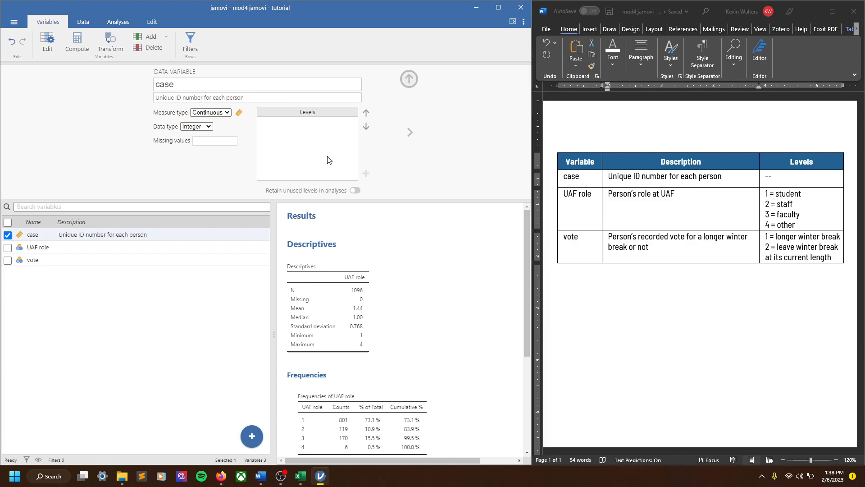
mouse_move(177, 137)
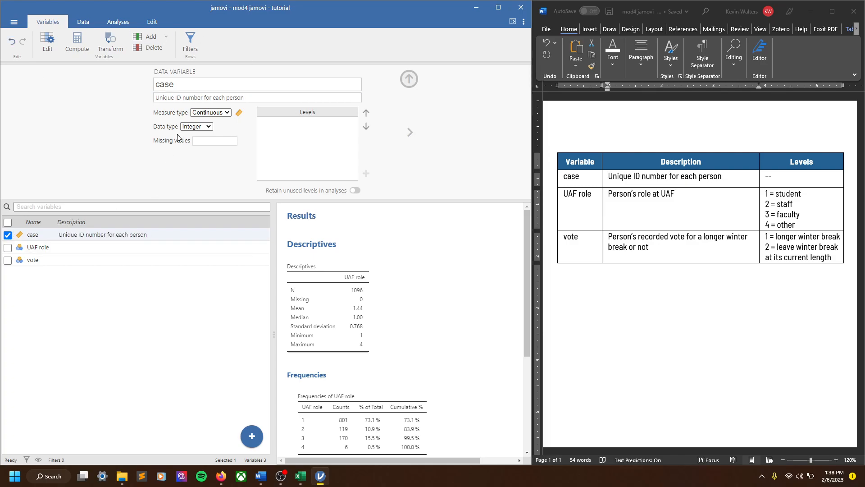
mouse_move(174, 116)
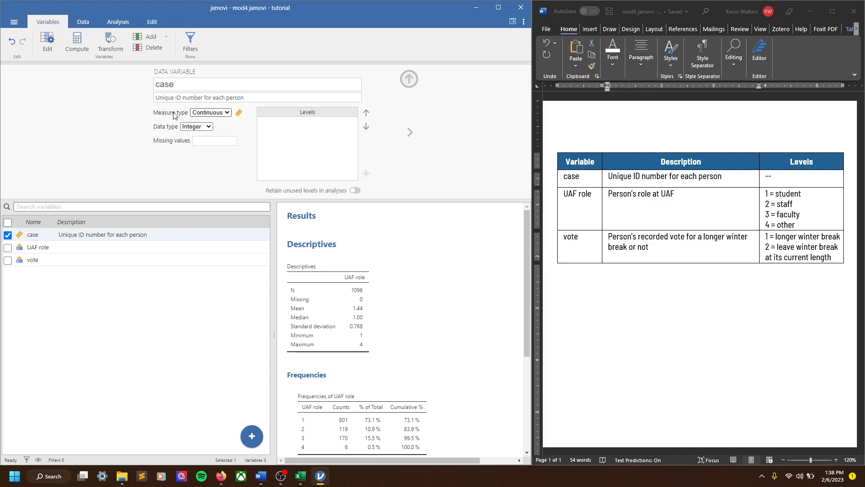
mouse_move(195, 136)
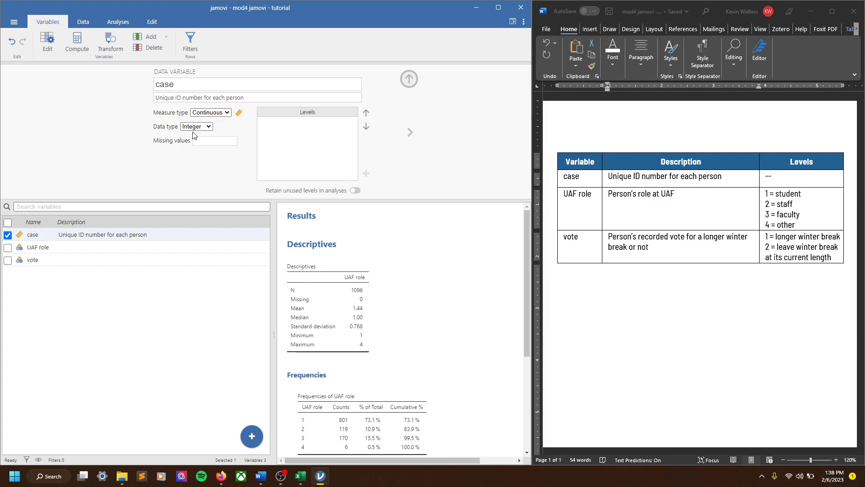
mouse_move(307, 183)
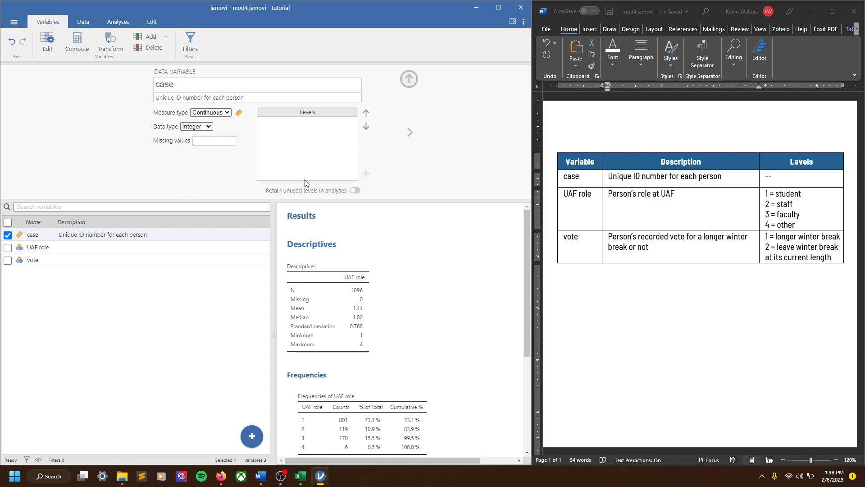
mouse_move(409, 132)
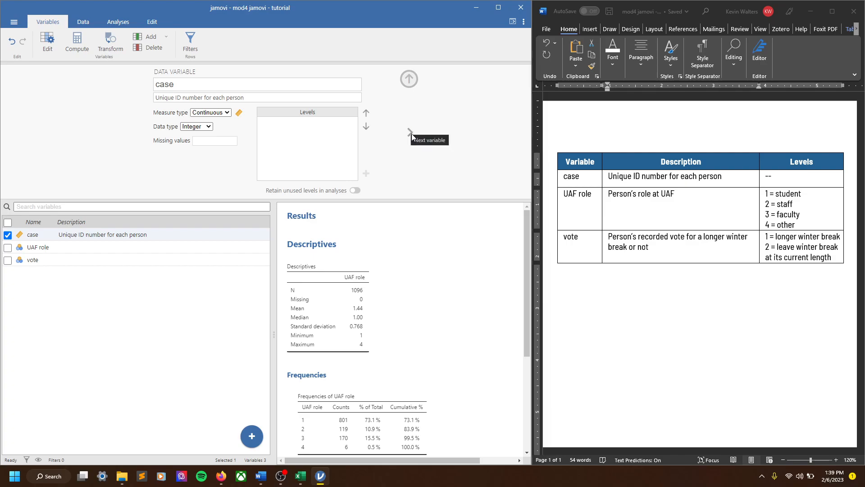
Enter 'Person's role at UAF' as the description of the UAF role variable
left_click(409, 133)
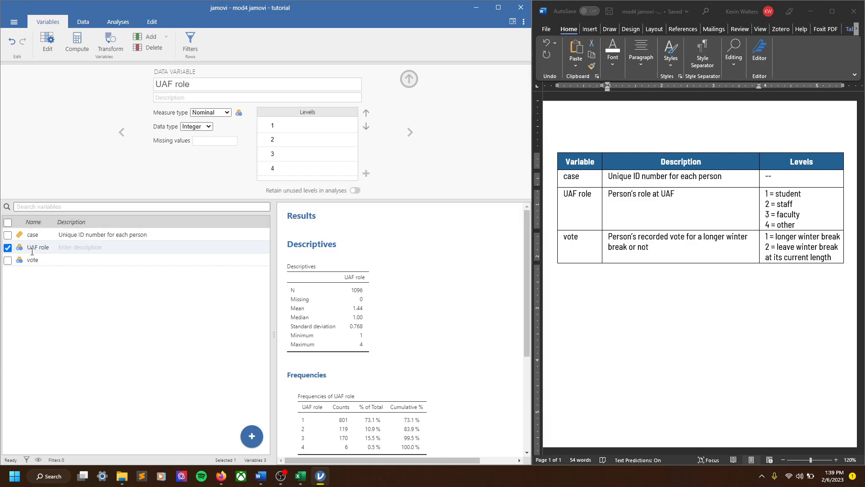
left_click(409, 79)
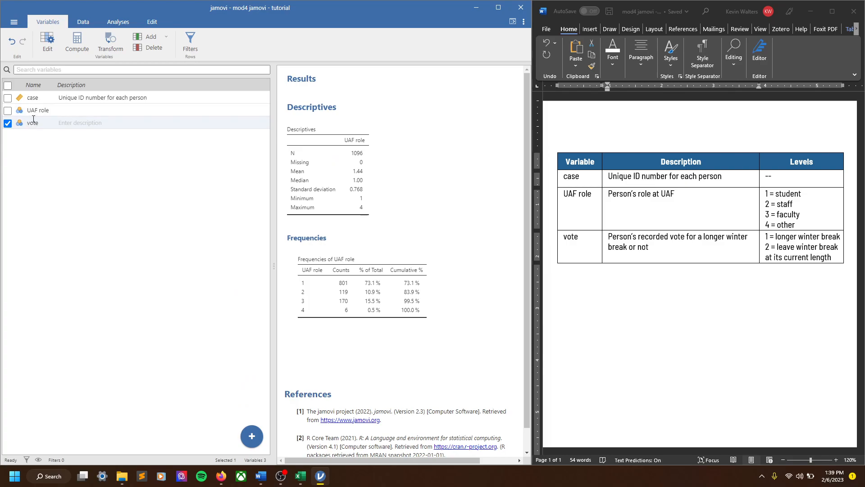
double_click(38, 110)
type("Person")
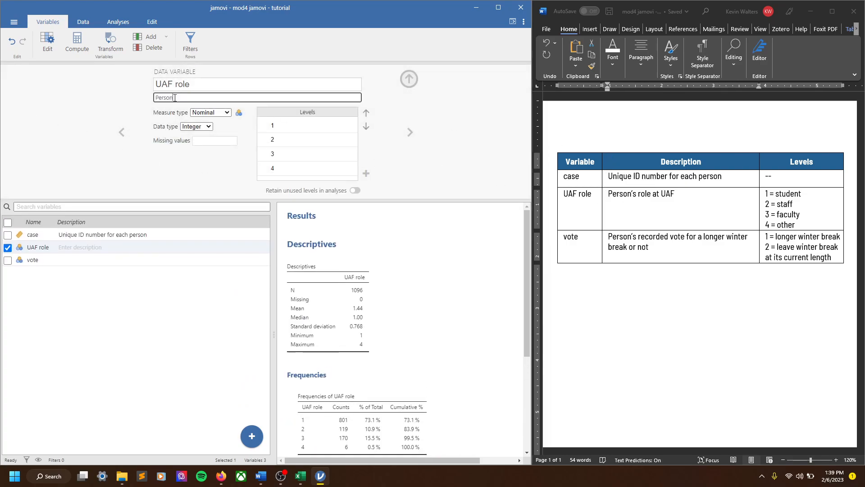
type("'s role at UAF")
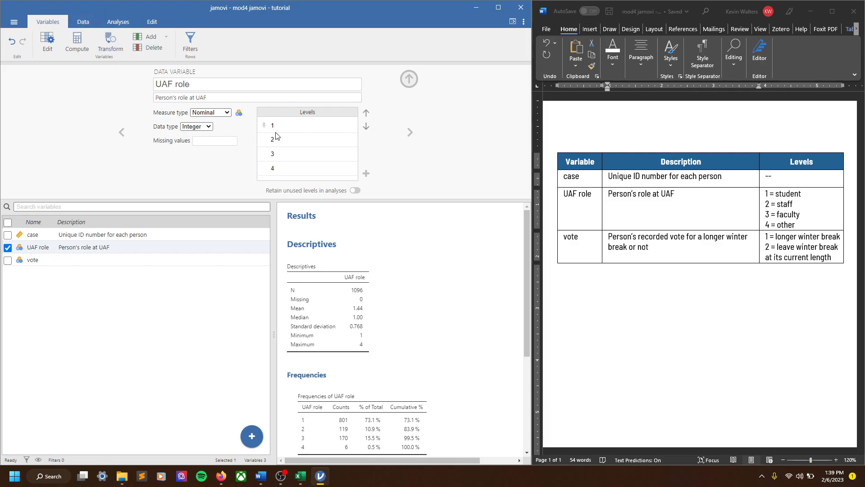
Rename the UAF role levels to Student, Staff, Faculty and Other
double_click(307, 125)
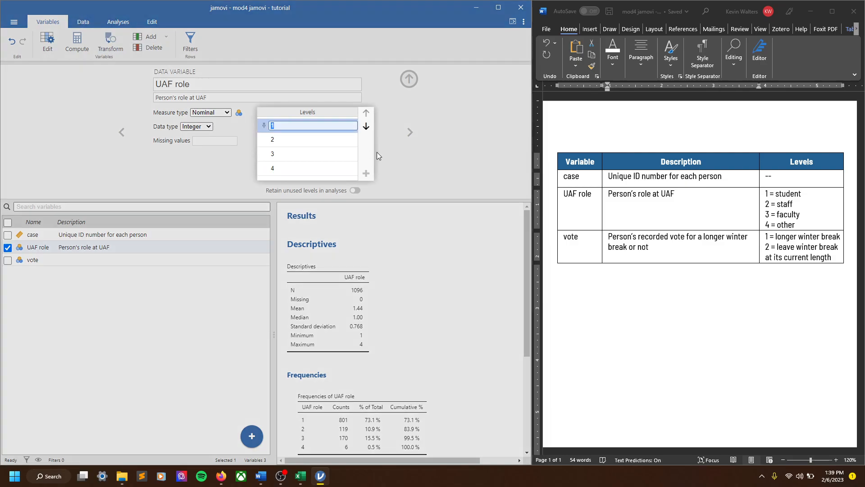
type("Student")
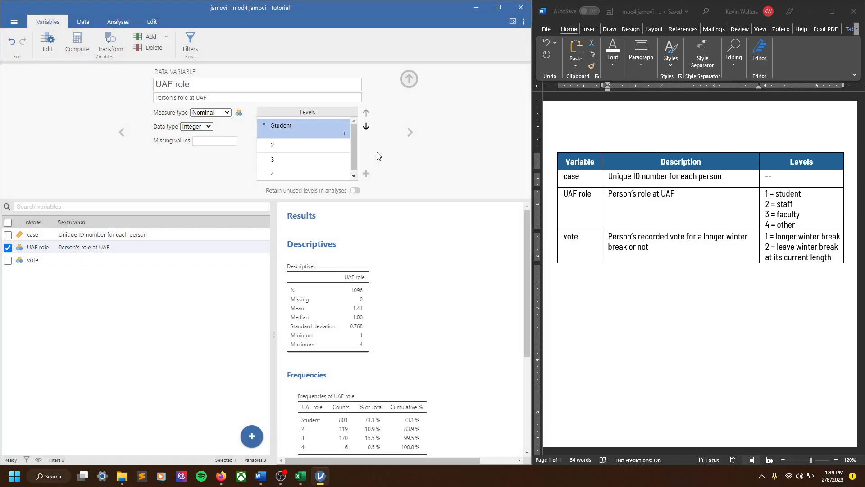
double_click(302, 125)
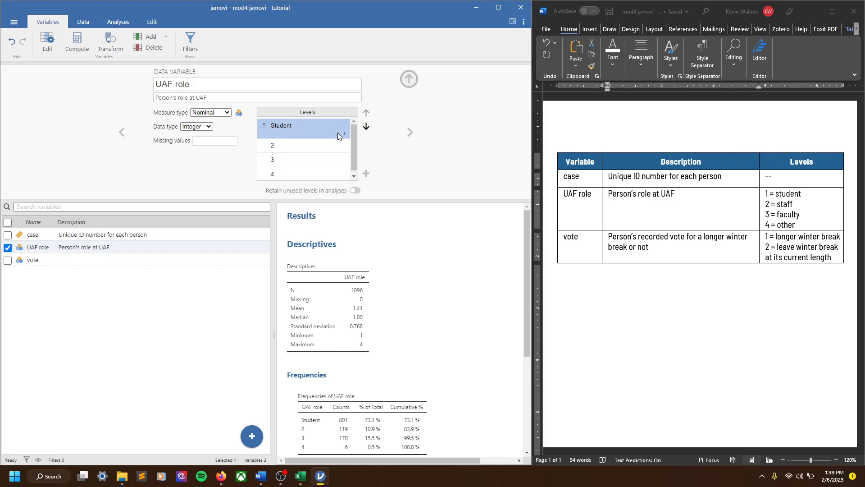
mouse_move(344, 136)
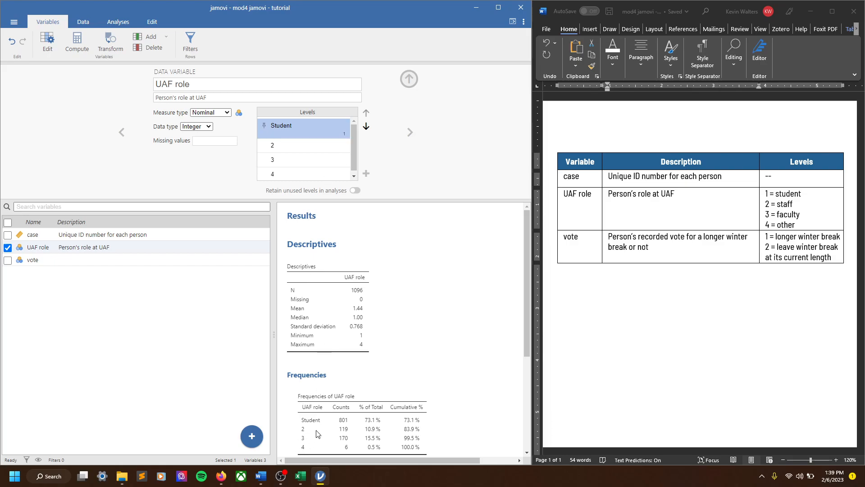
mouse_move(316, 415)
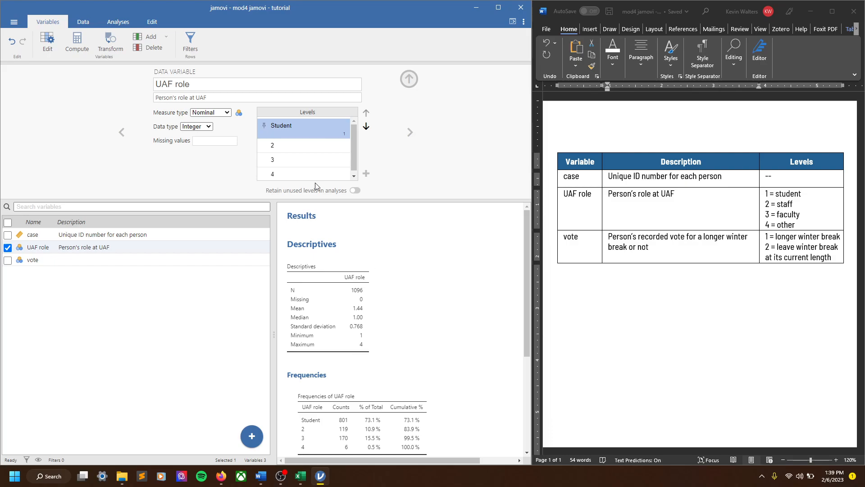
mouse_move(307, 424)
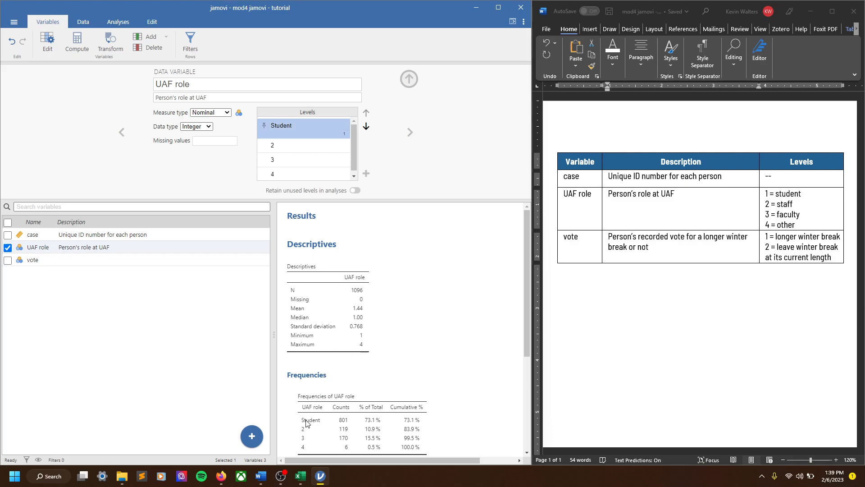
mouse_move(343, 424)
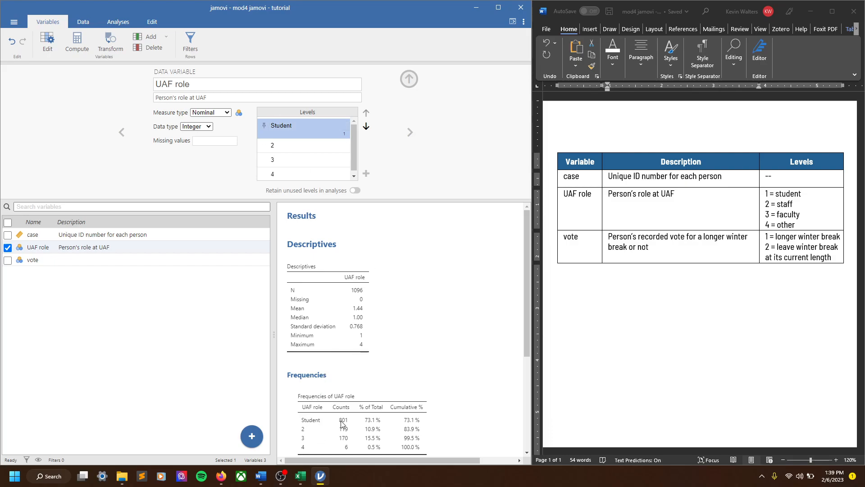
mouse_move(296, 140)
type("Staff")
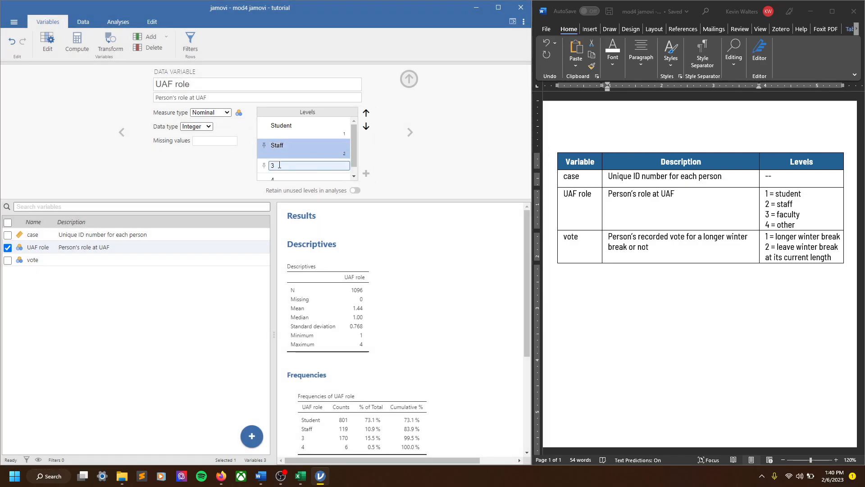
type("Faculty")
left_click(304, 177)
type("Other")
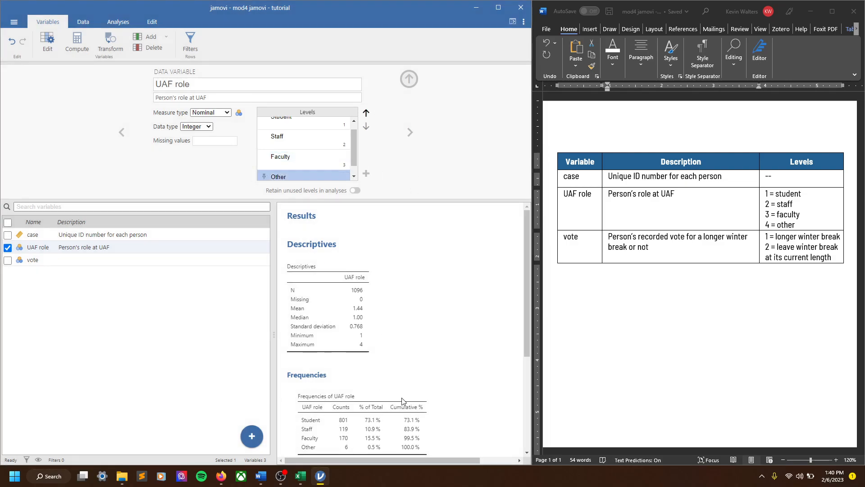
scroll("down", 3)
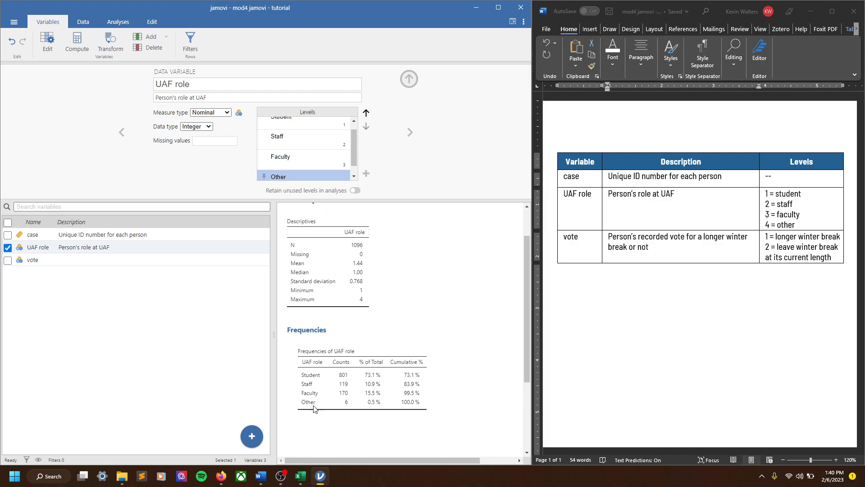
mouse_move(342, 396)
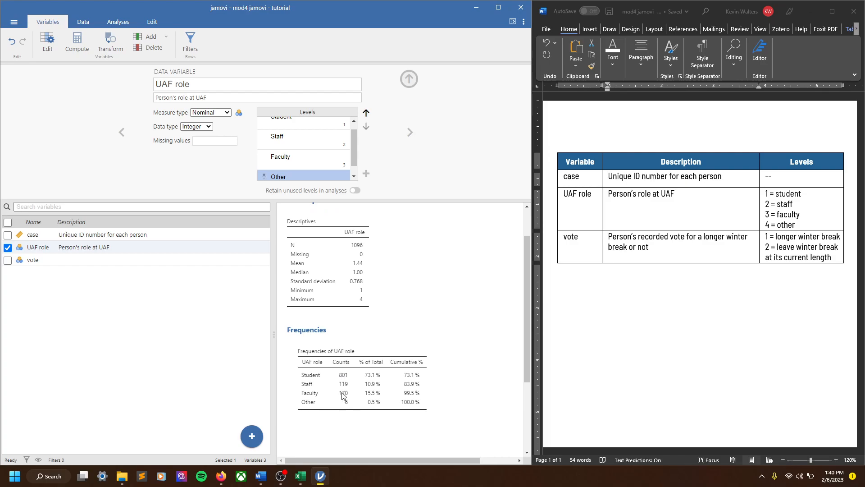
mouse_move(129, 203)
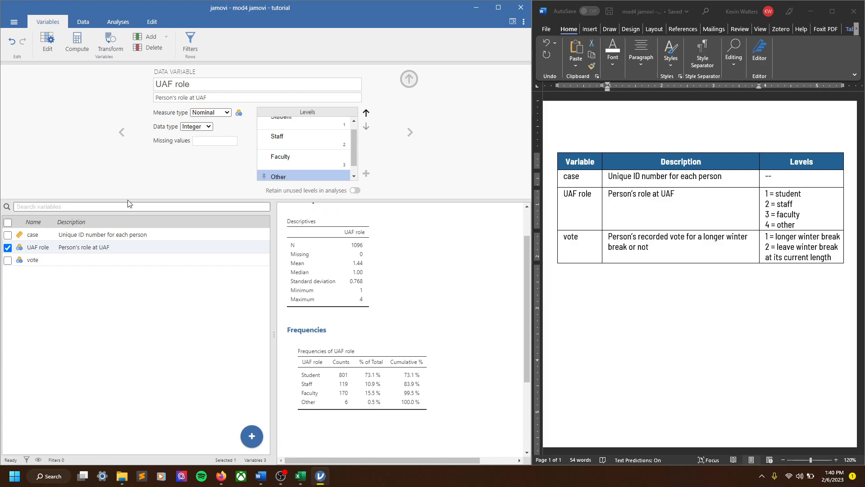
Describe vote as the recorded vote for a longer winter break and label its levels longer / leave at current length
left_click(32, 260)
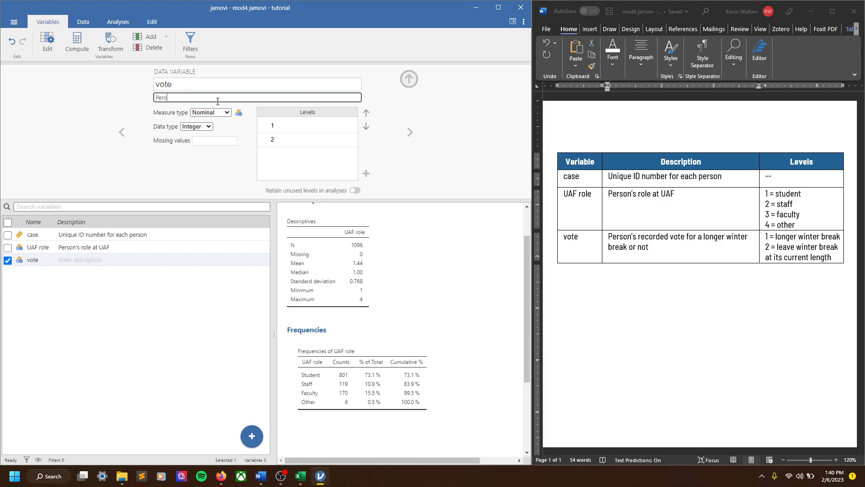
type("Person's recorded vote for a longer winter break or not")
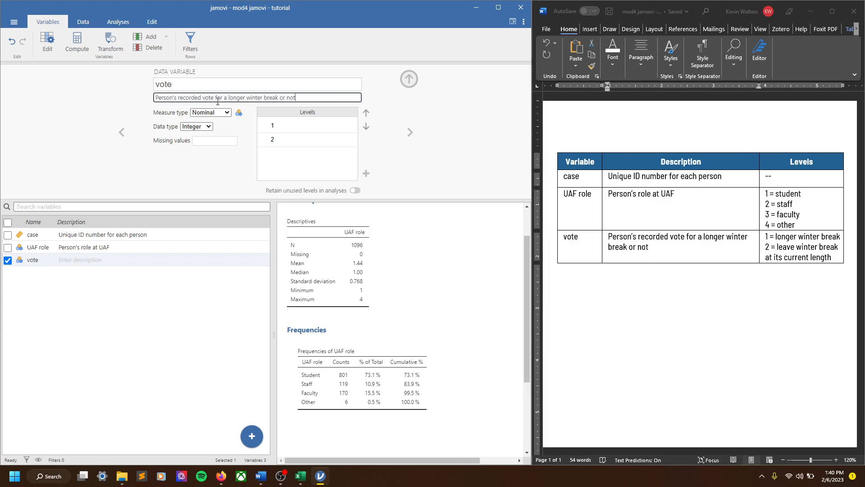
left_click(312, 125)
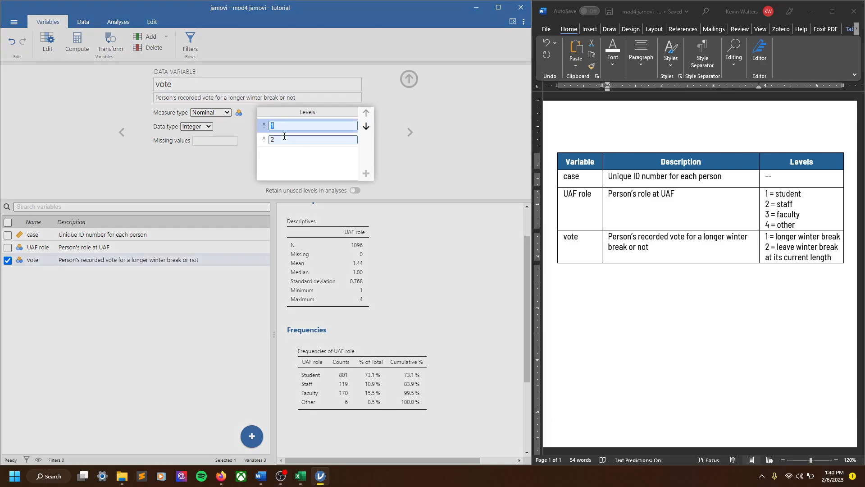
type("longer winter break")
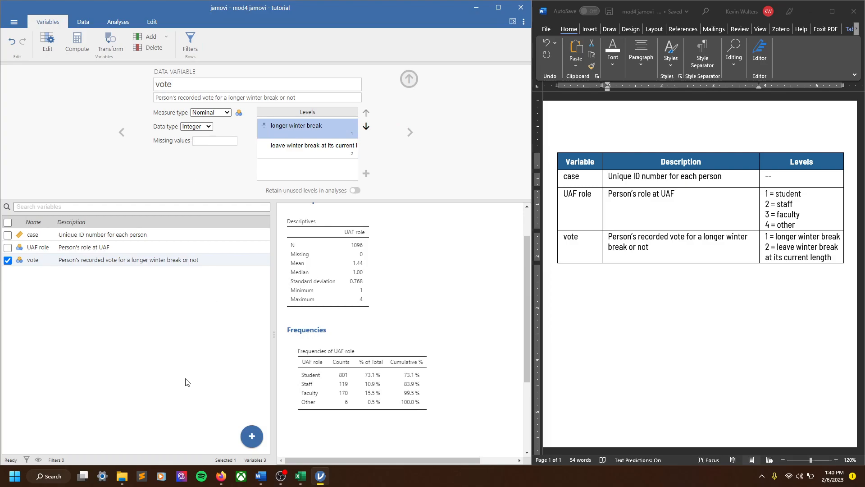
left_click(117, 22)
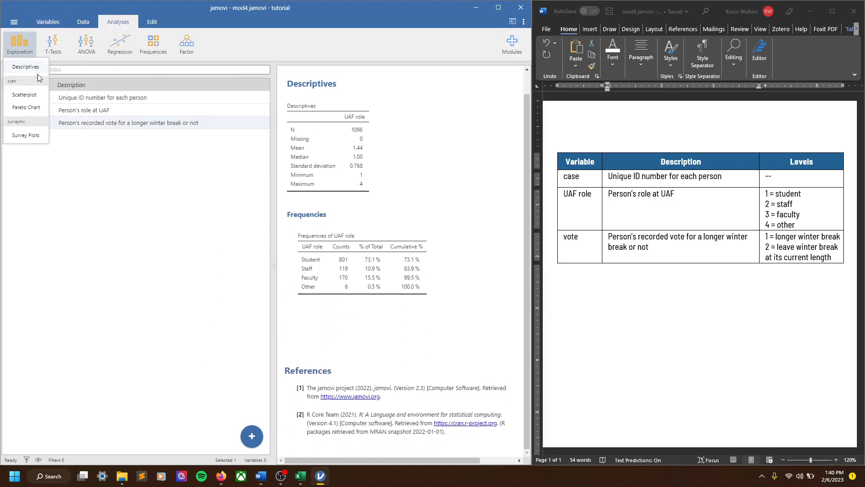
Start a new Descriptives analysis on vote with a frequency table of its two break levels
left_click(27, 65)
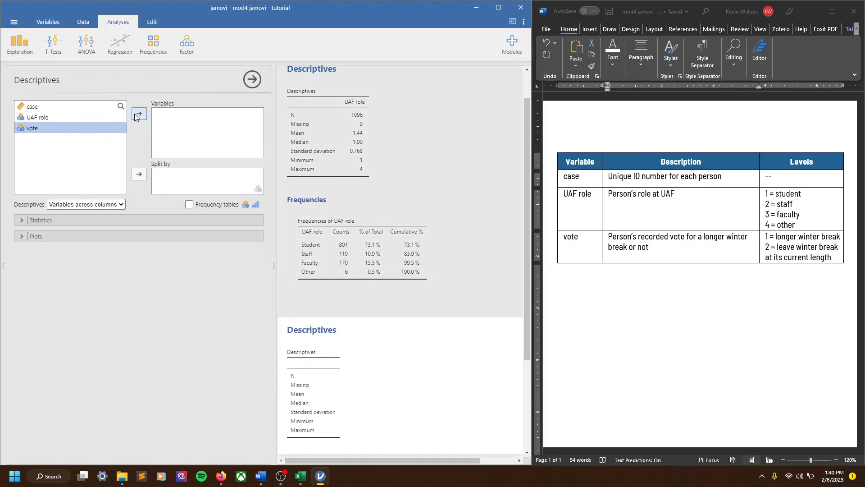
left_click(139, 113)
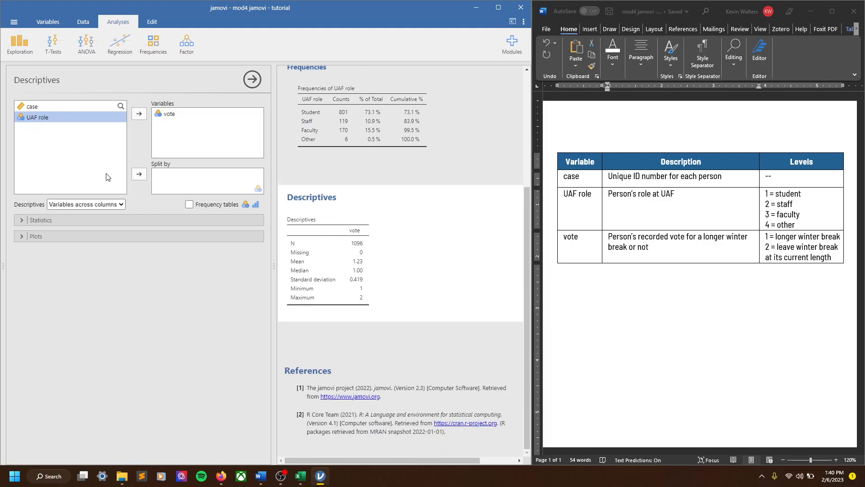
left_click(189, 204)
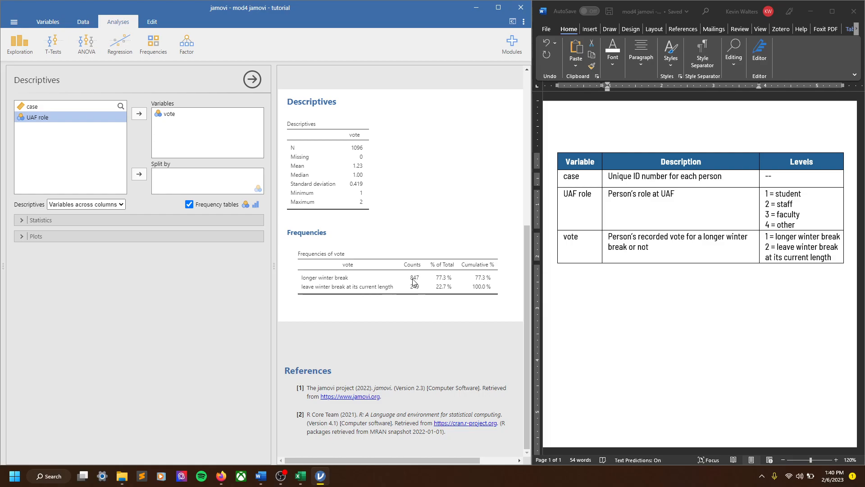
mouse_move(337, 289)
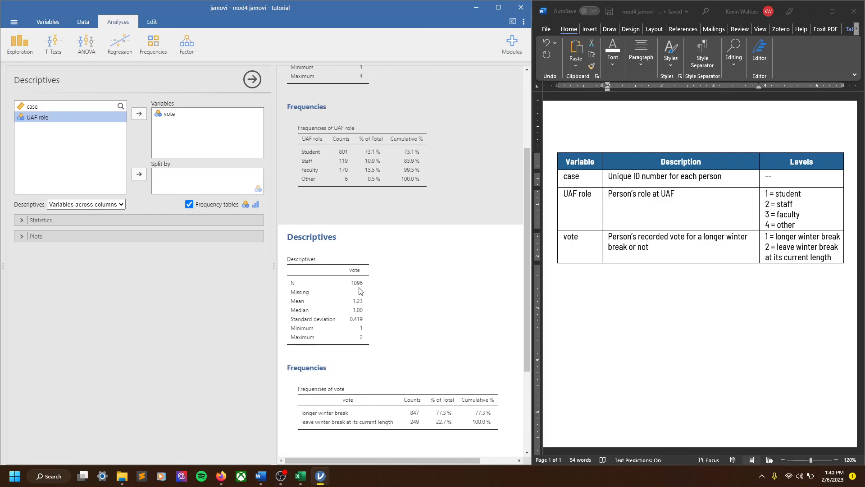
scroll("up", 3)
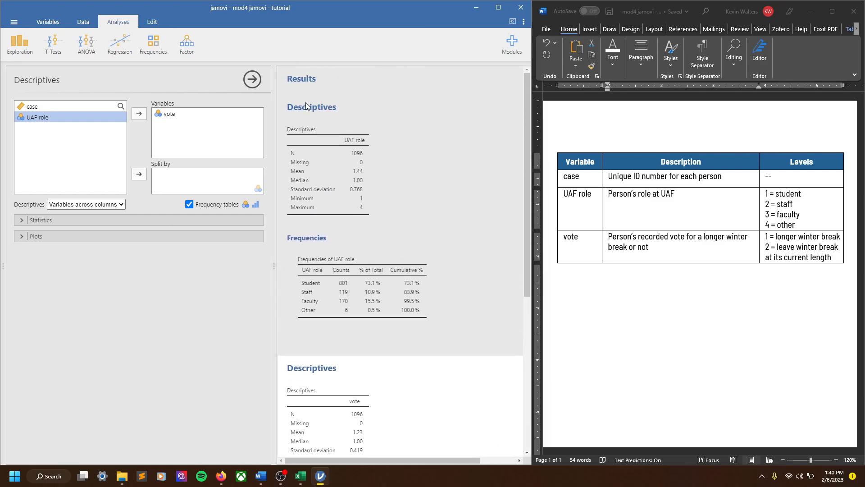